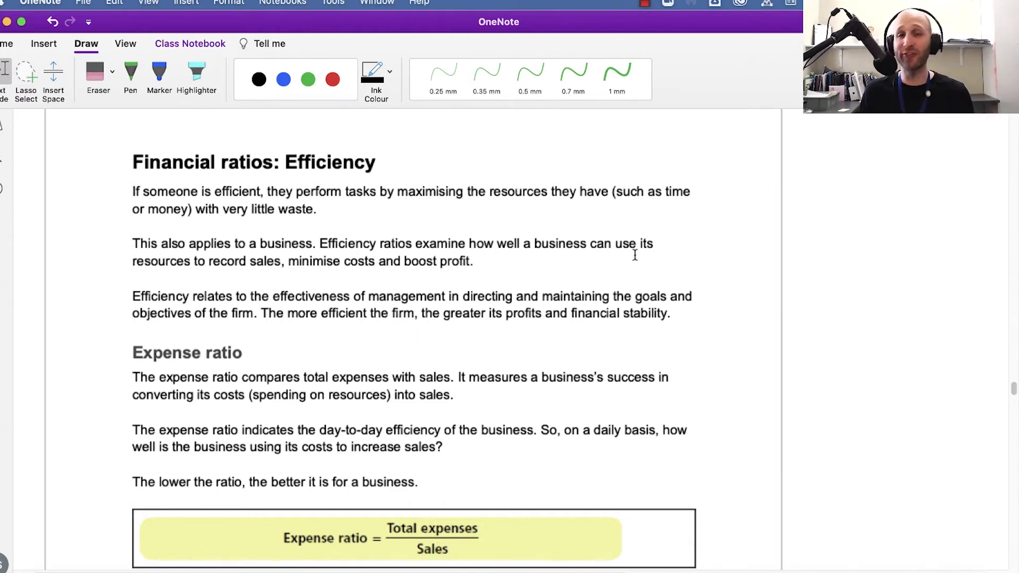
# - Highlight the Efficiency heading, circle 'If someone is efficient' and underline 'perform tasks by' in green
pyautogui.click(196, 75)
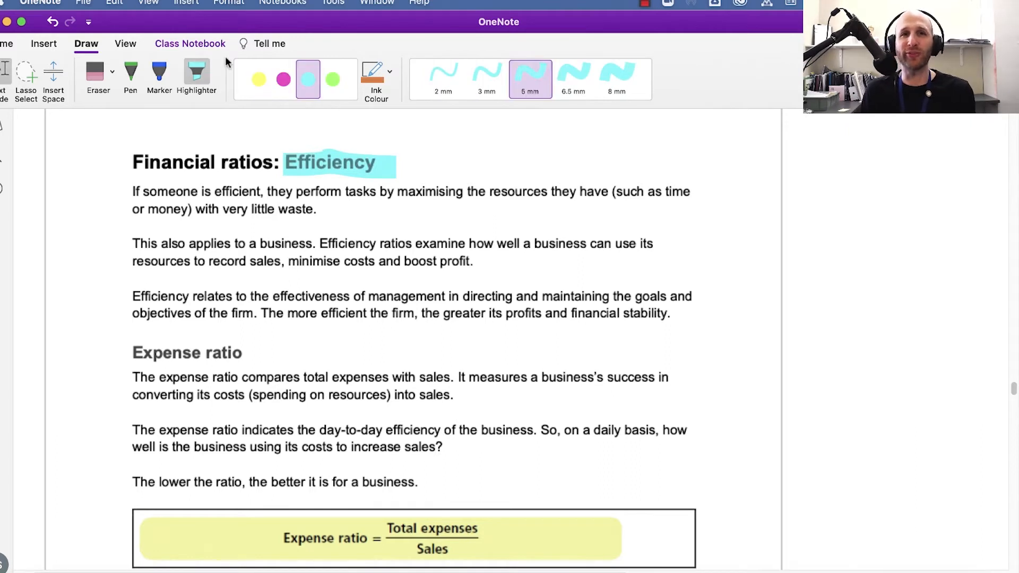
pyautogui.click(129, 75)
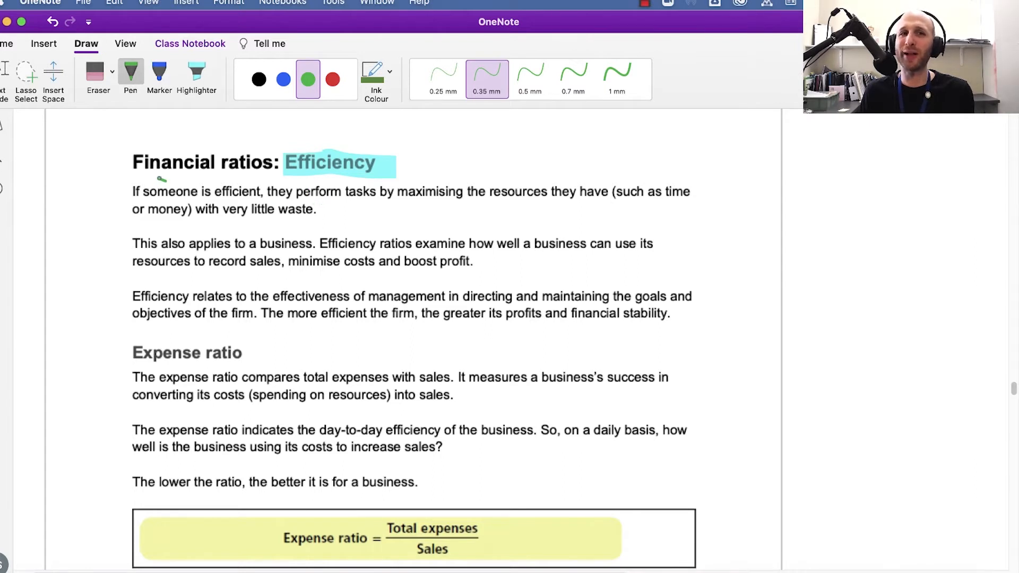
pyautogui.moveTo(133, 195); pyautogui.dragTo(257, 188)
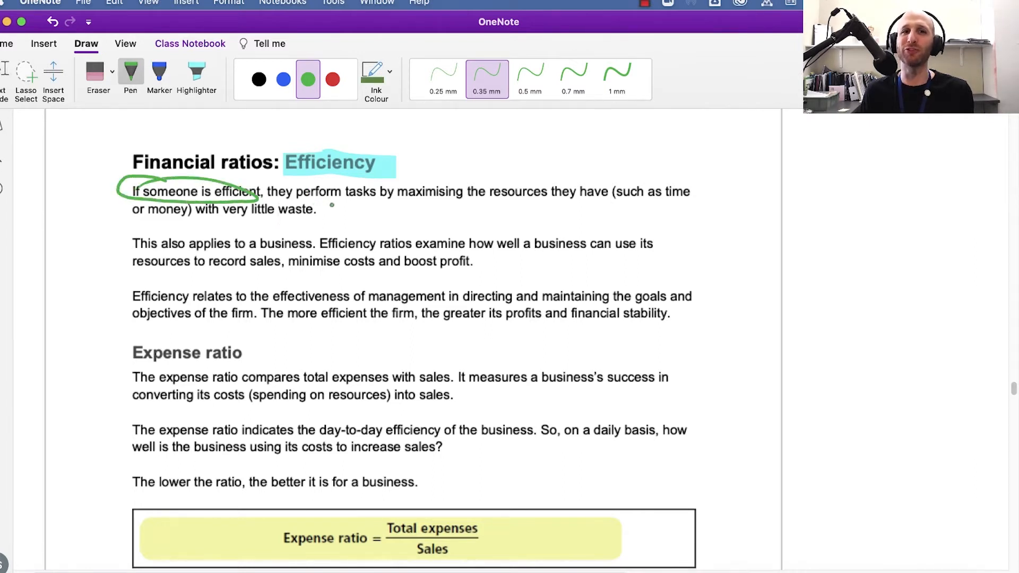
pyautogui.moveTo(319, 208); pyautogui.dragTo(406, 211)
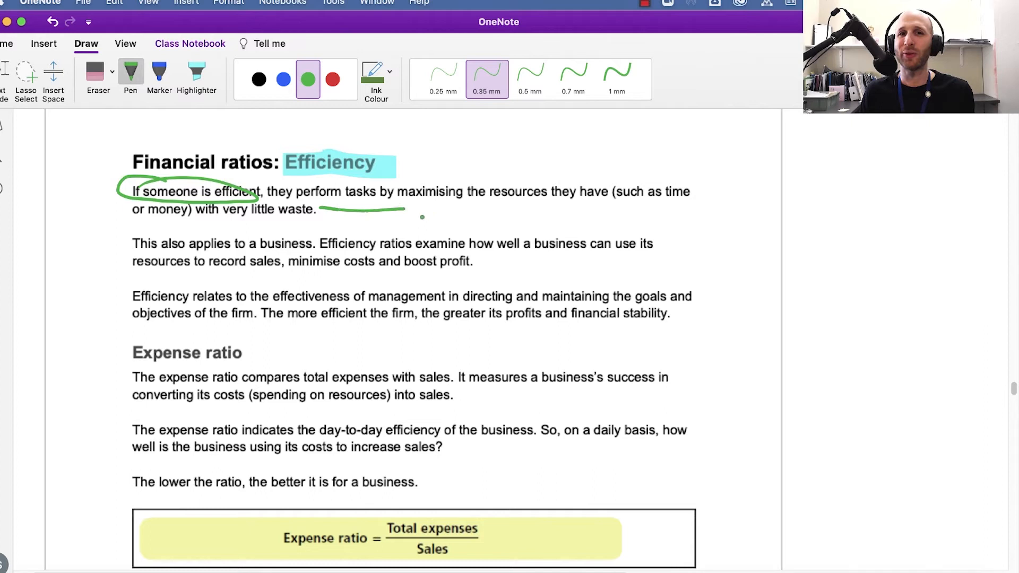
# - Underline 'maximising the resources', 'very little waste' and 'minimise costs and boost profit' in green
pyautogui.moveTo(426, 208); pyautogui.dragTo(546, 207)
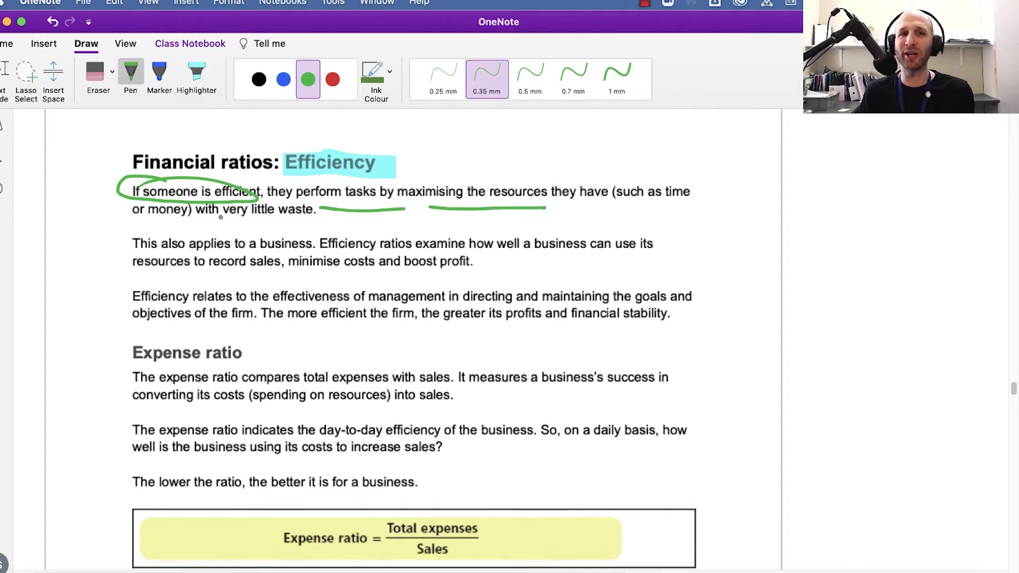
pyautogui.moveTo(224, 224); pyautogui.dragTo(312, 224)
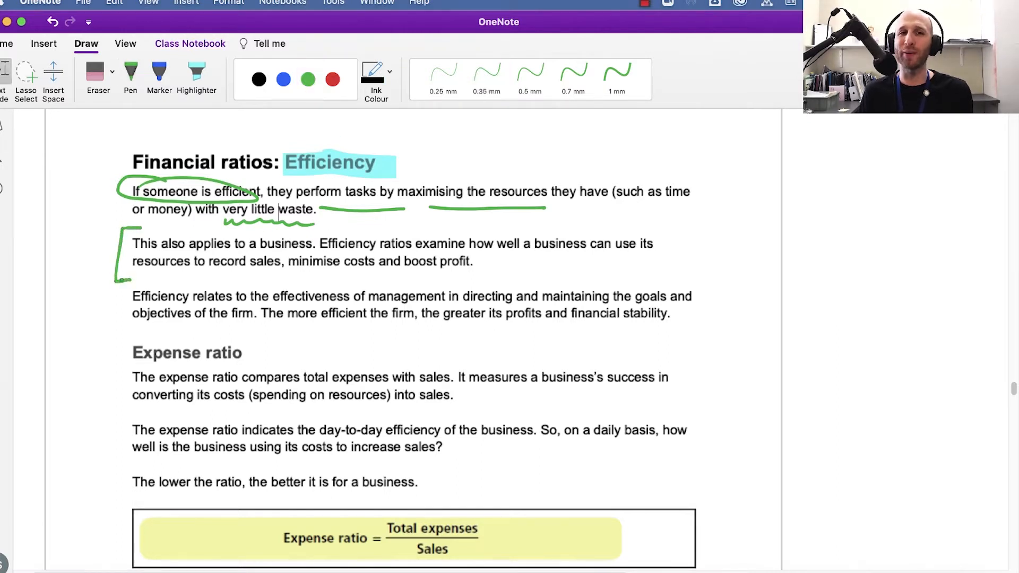
pyautogui.click(307, 79)
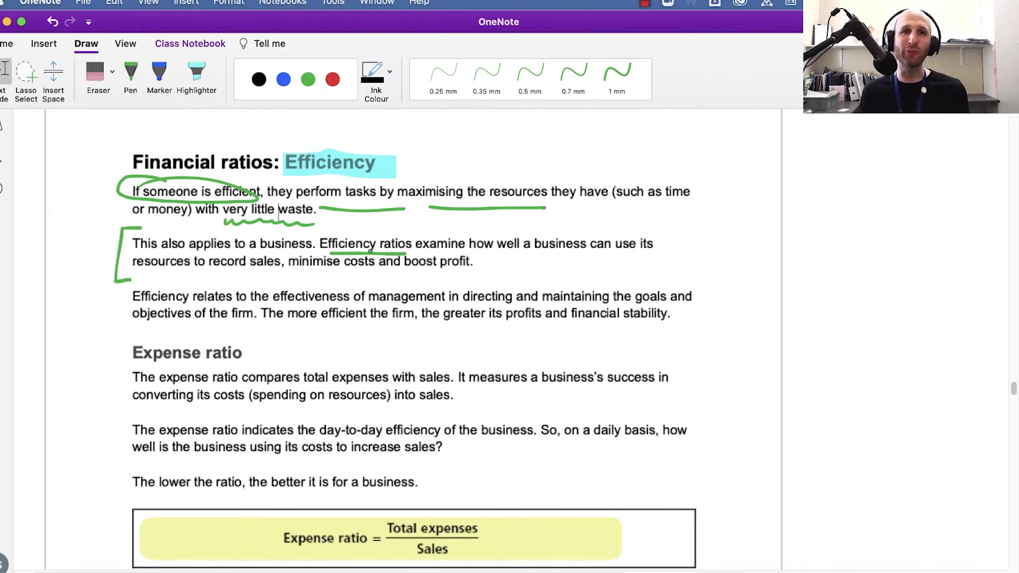
pyautogui.click(307, 79)
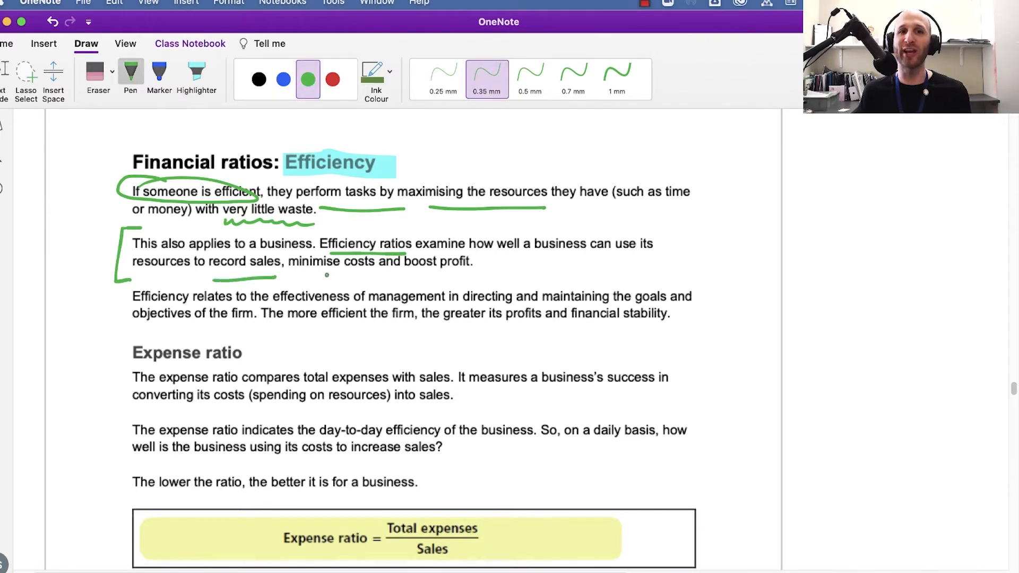
pyautogui.moveTo(306, 276); pyautogui.dragTo(454, 280)
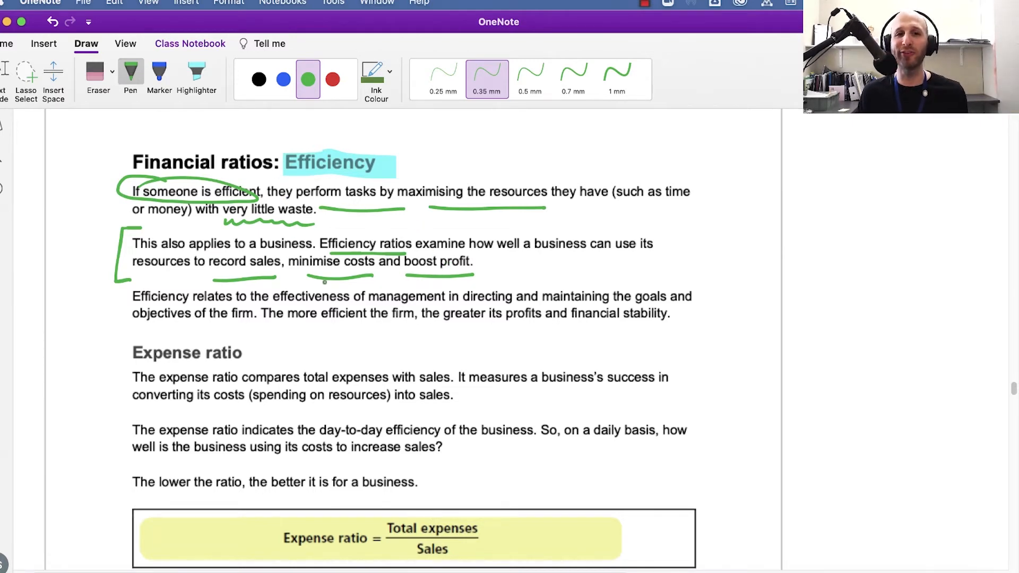
# - Highlight the Expense ratio heading cyan, circle 'total expenses' and 'sales', underline 'how well the business uses its costs'
pyautogui.scroll(-3)
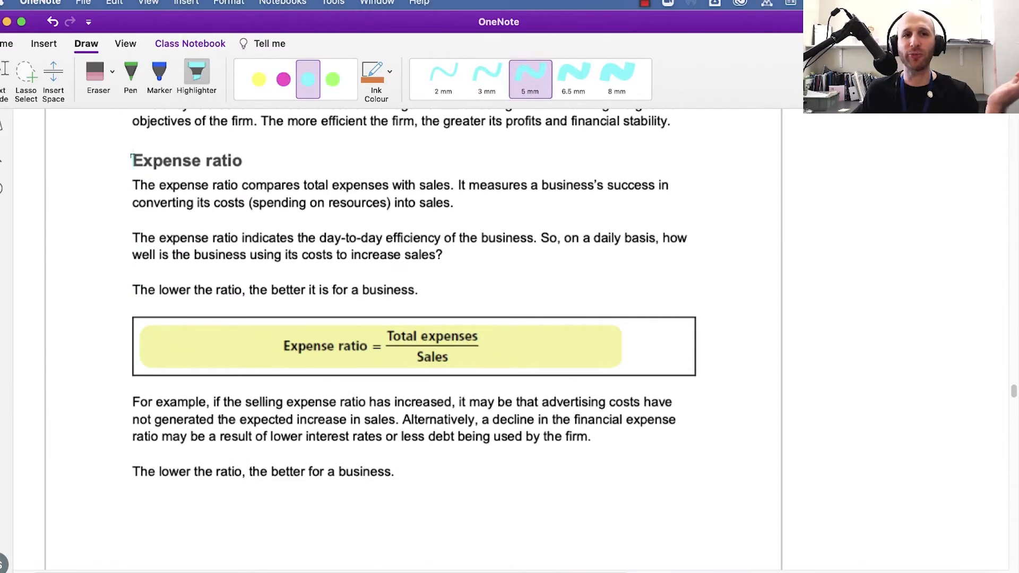
pyautogui.moveTo(132, 161); pyautogui.dragTo(247, 160)
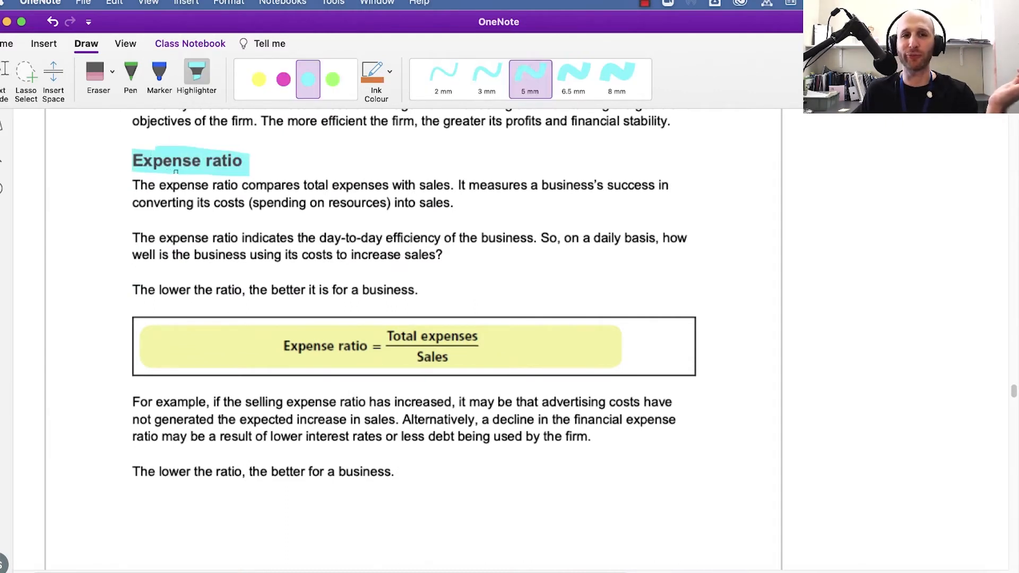
pyautogui.click(130, 75)
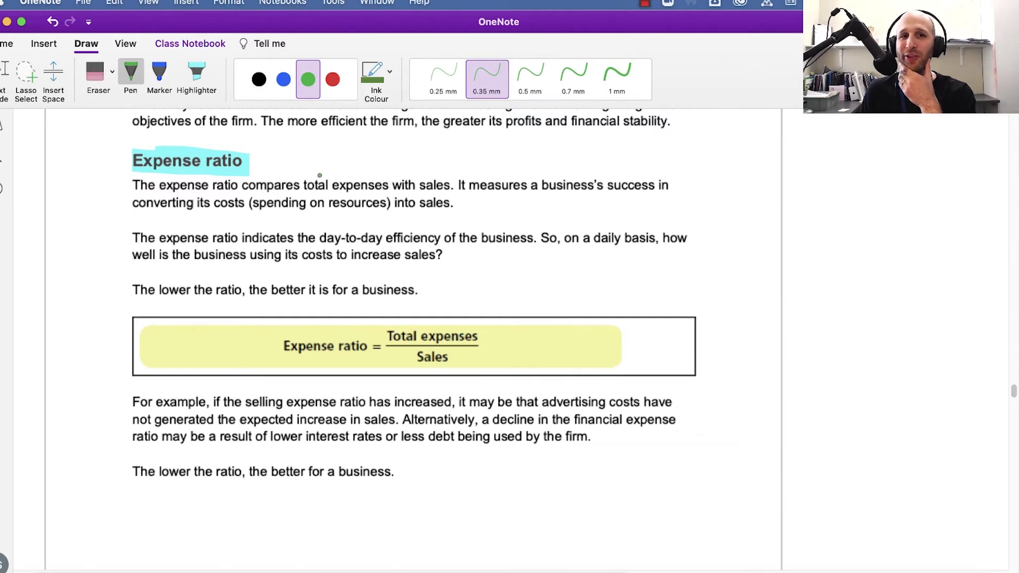
pyautogui.moveTo(299, 185); pyautogui.dragTo(394, 192)
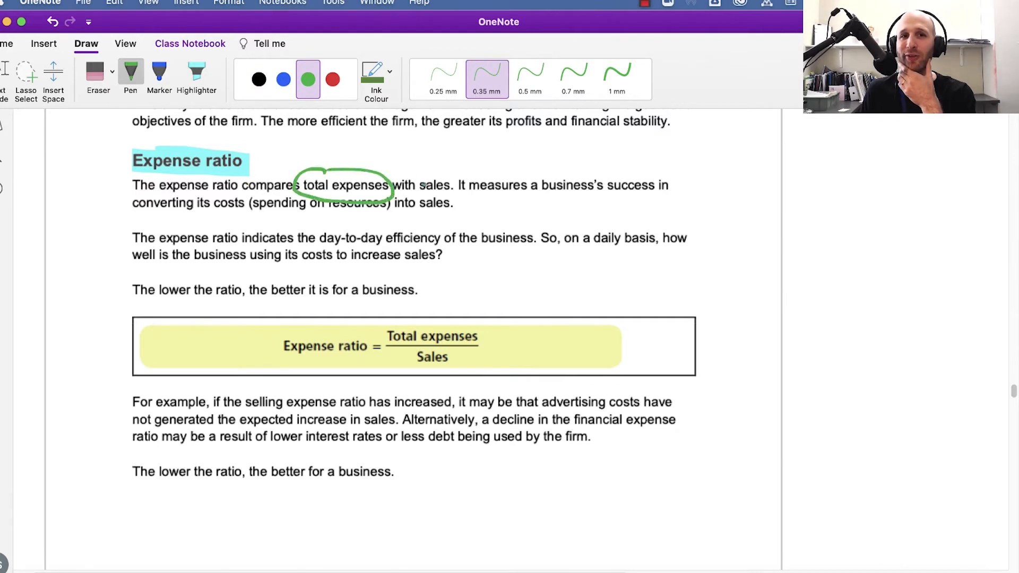
pyautogui.moveTo(416, 175); pyautogui.dragTo(432, 208)
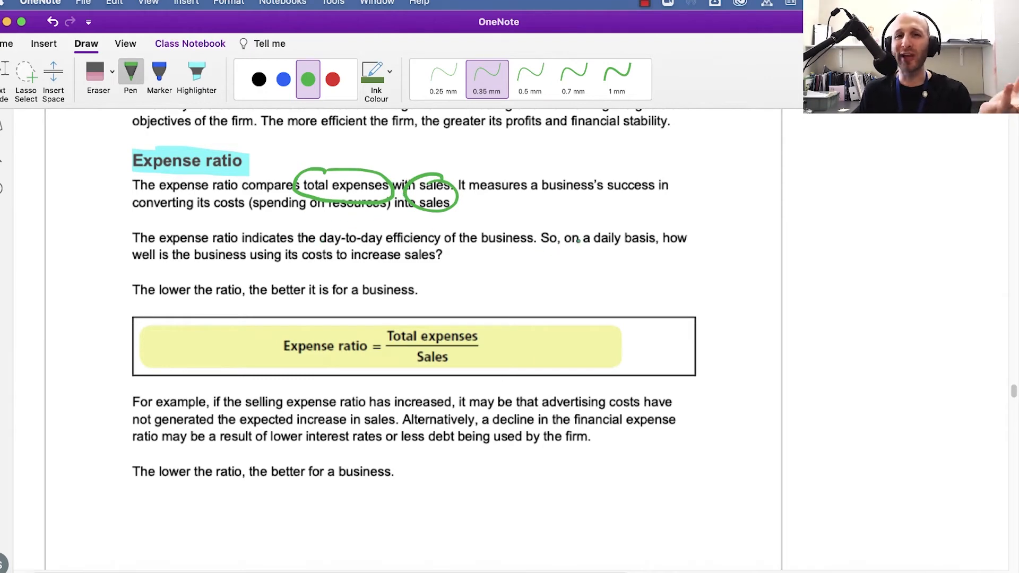
pyautogui.moveTo(656, 252); pyautogui.dragTo(688, 252)
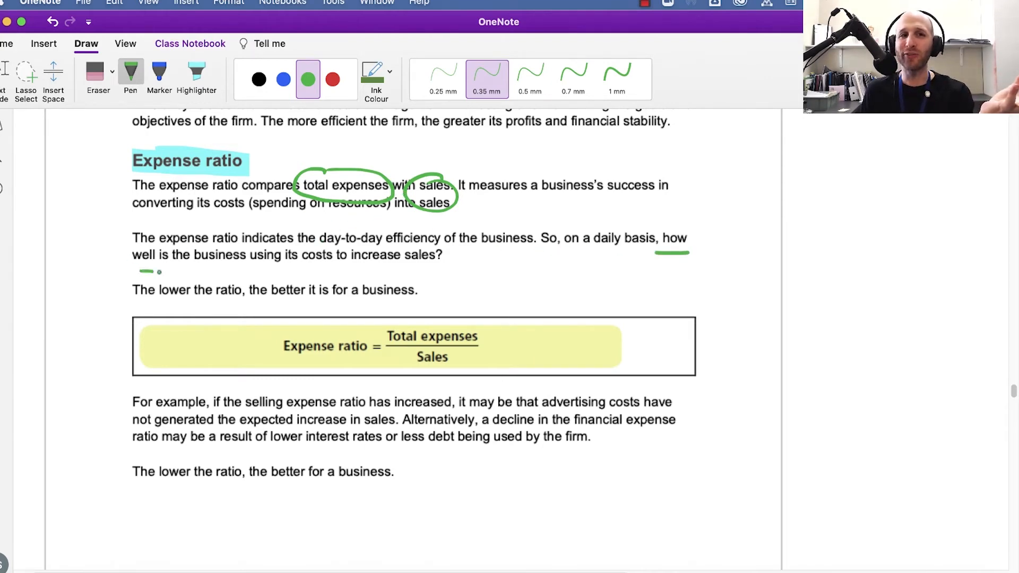
pyautogui.moveTo(136, 270); pyautogui.dragTo(432, 272)
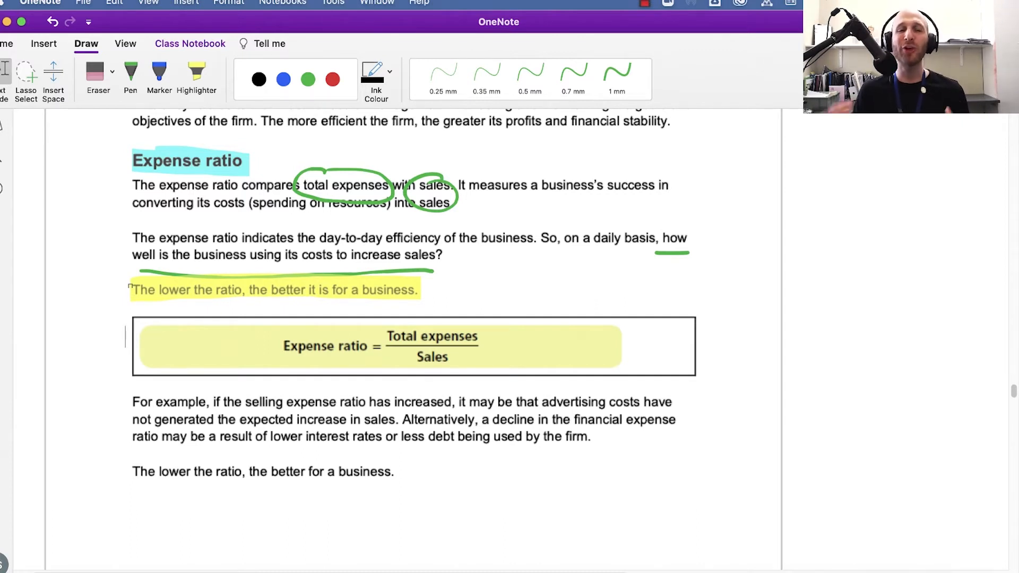
# - Highlight 'expense ratio has increased' pink; underline 'advertising costs' and 'expected increase in sales' green
pyautogui.click(196, 78)
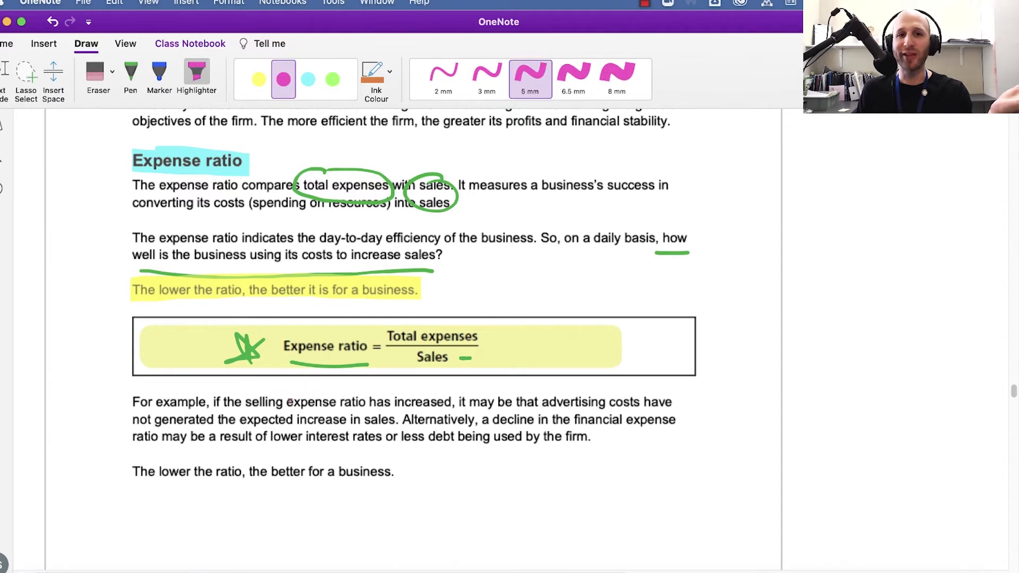
pyautogui.moveTo(290, 402); pyautogui.dragTo(454, 401)
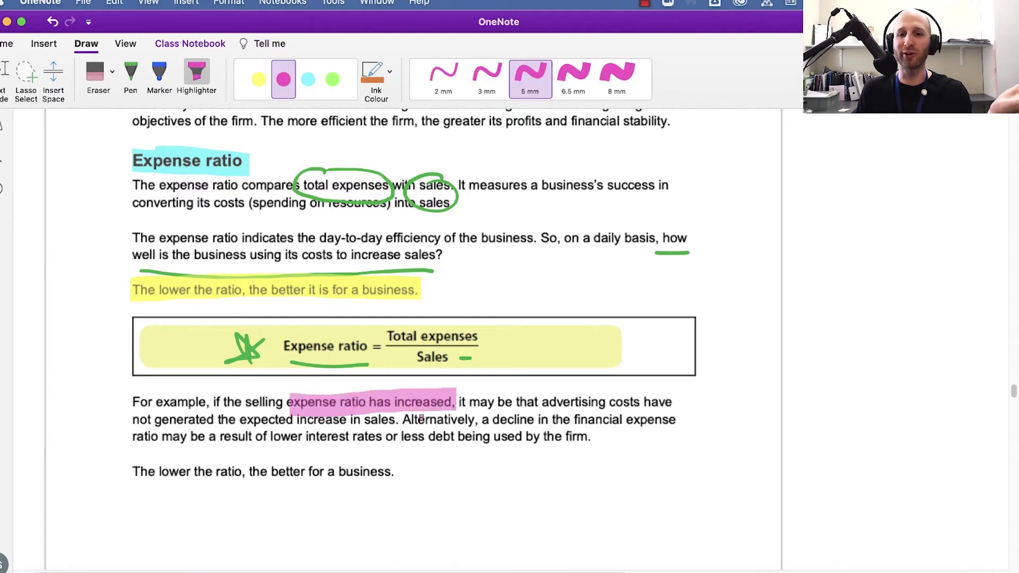
pyautogui.click(130, 75)
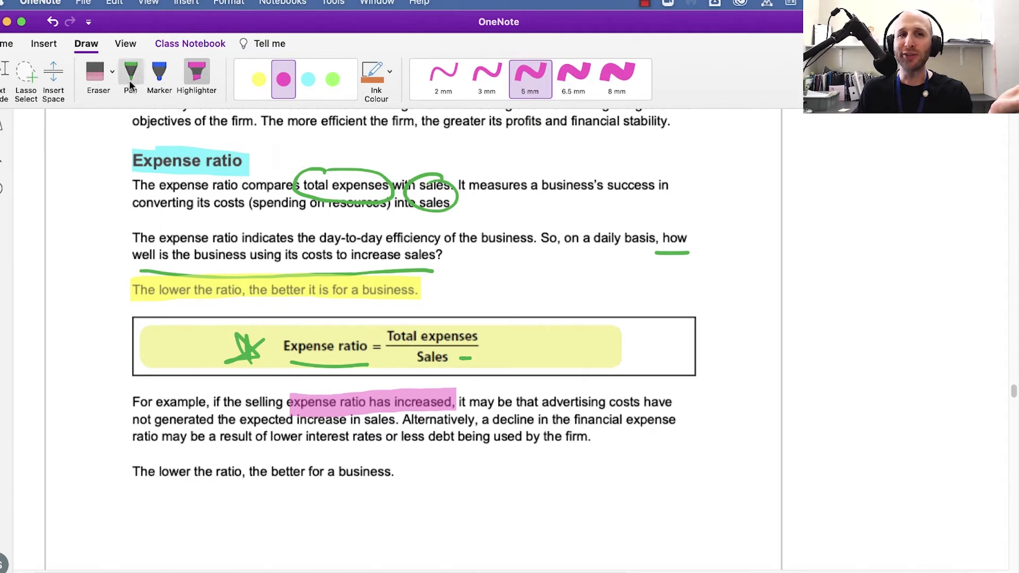
pyautogui.click(129, 76)
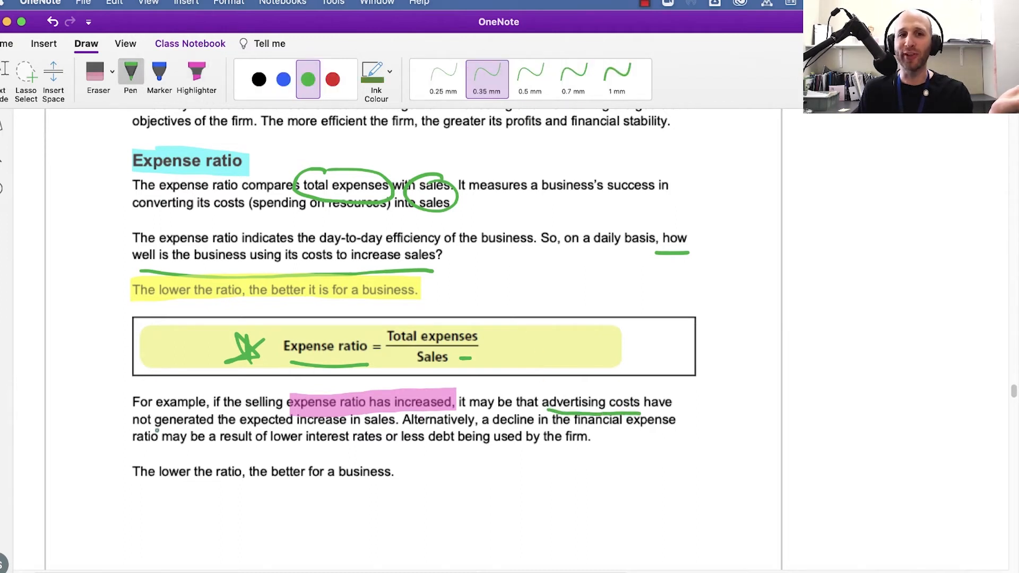
pyautogui.moveTo(152, 428); pyautogui.dragTo(390, 430)
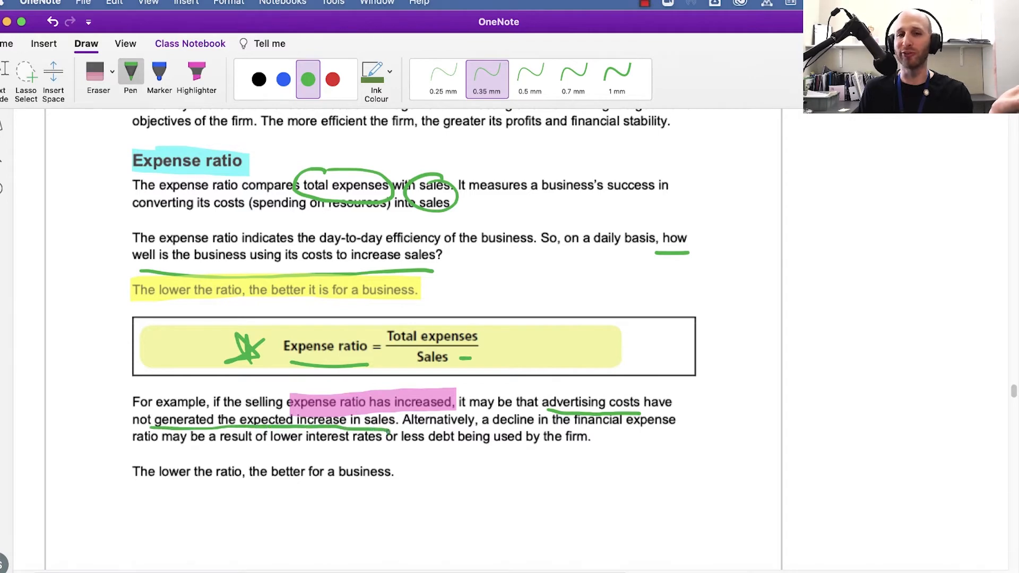
pyautogui.moveTo(344, 331); pyautogui.dragTo(664, 295)
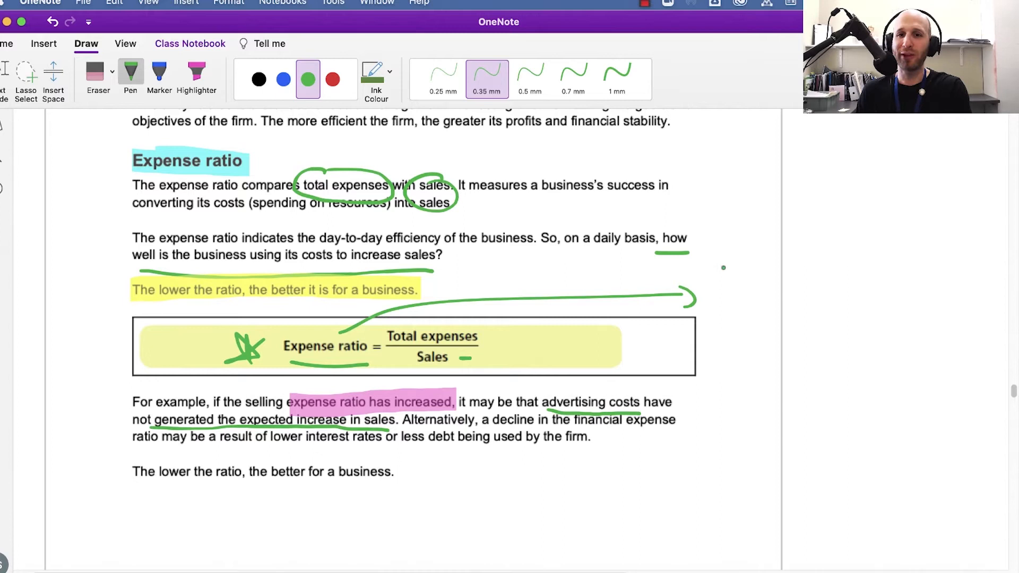
# - Draw an upward arrow and a blue up-arrow advertising note in the right margin
pyautogui.moveTo(727, 306); pyautogui.dragTo(727, 266)
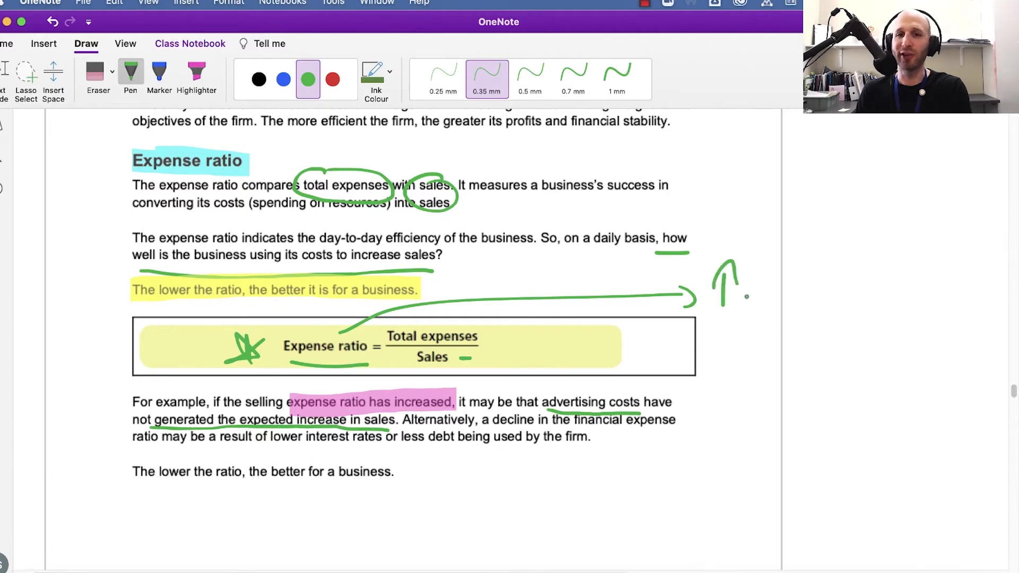
pyautogui.click(283, 79)
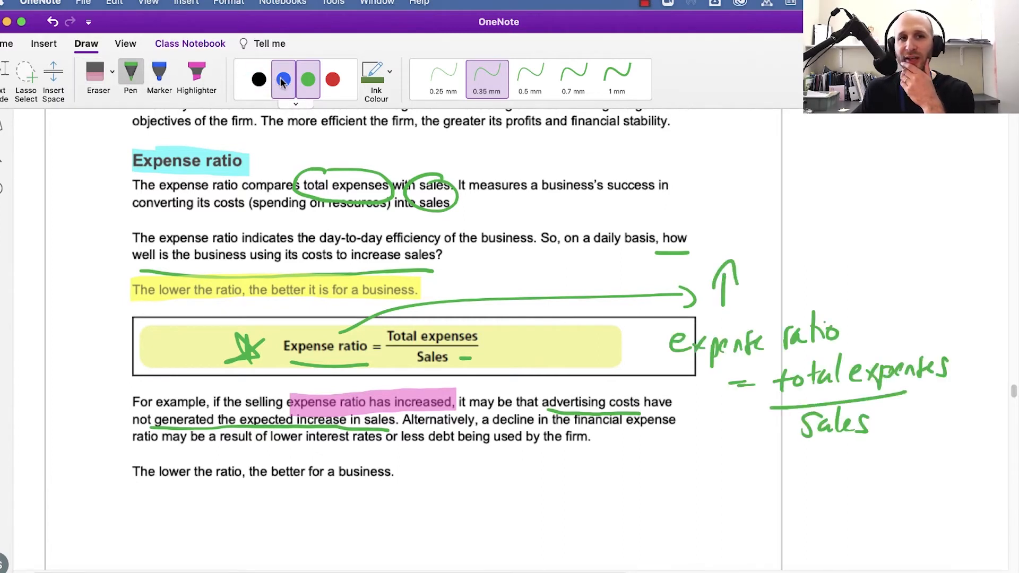
pyautogui.click(283, 79)
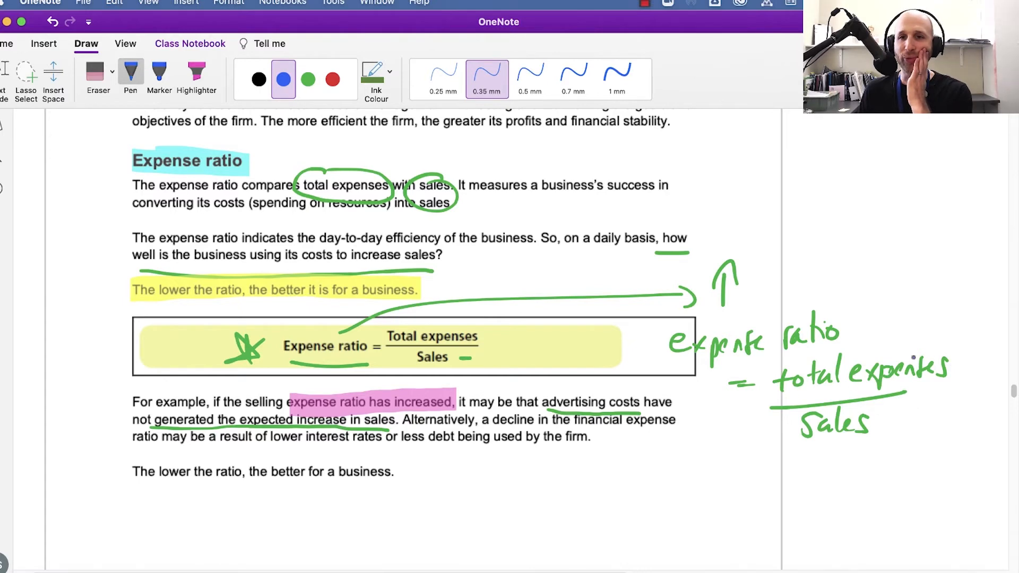
pyautogui.moveTo(912, 364); pyautogui.dragTo(877, 234)
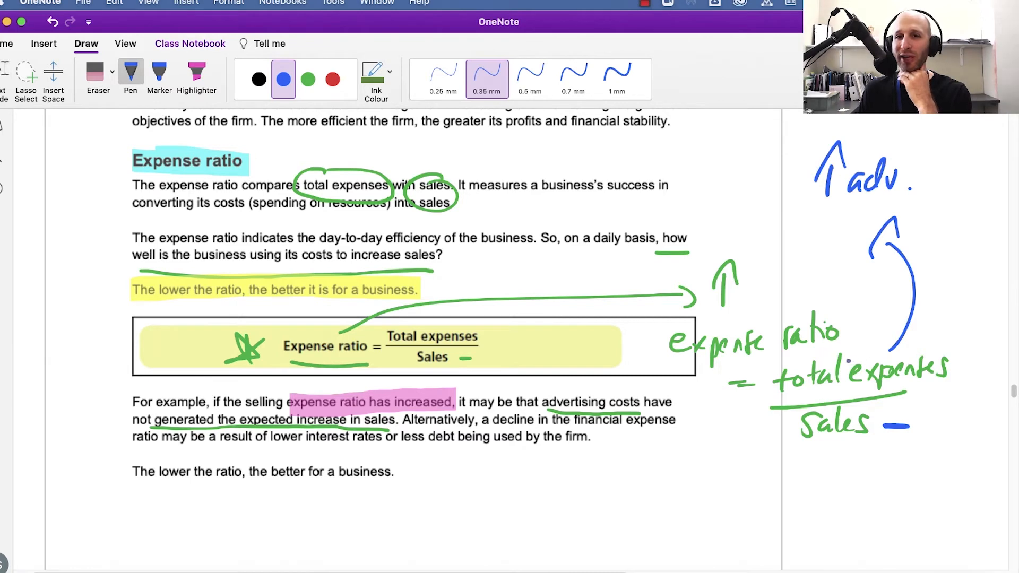
# - Link the formula to a circled 'larger' note, then underline 'expense' in green
pyautogui.moveTo(695, 373); pyautogui.dragTo(728, 497)
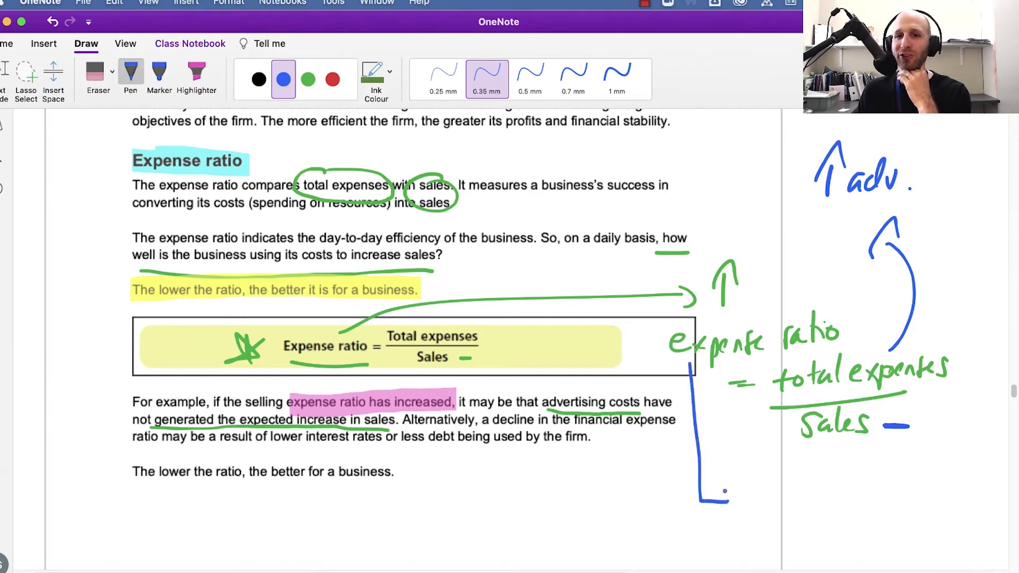
pyautogui.moveTo(701, 494); pyautogui.dragTo(764, 490)
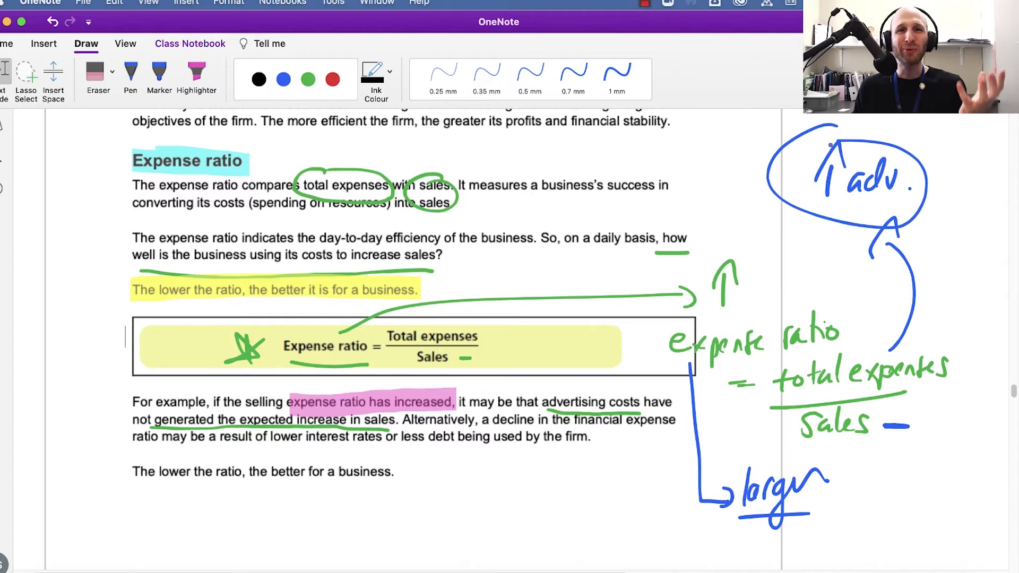
pyautogui.click(486, 78)
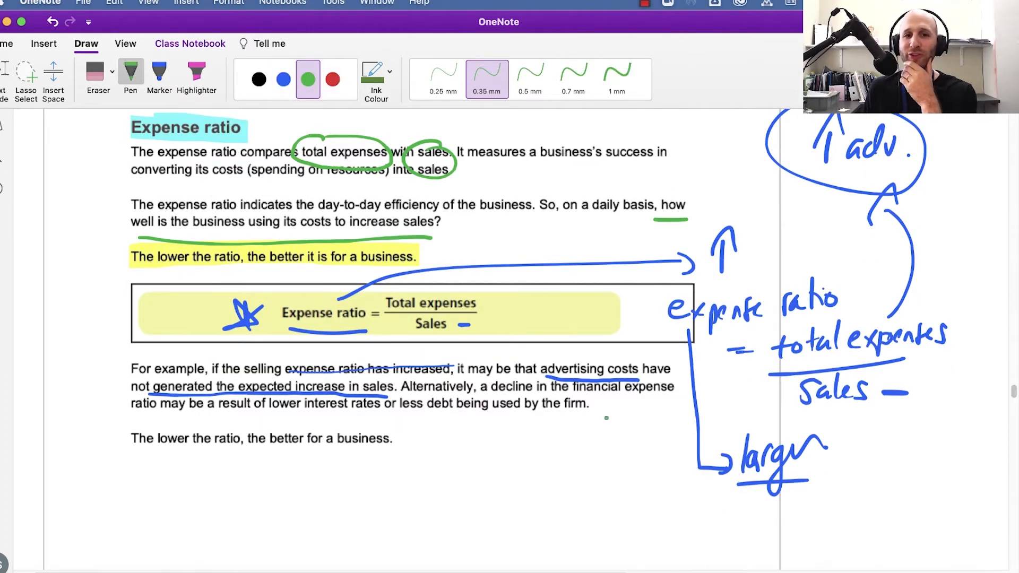
pyautogui.moveTo(624, 401); pyautogui.dragTo(643, 405)
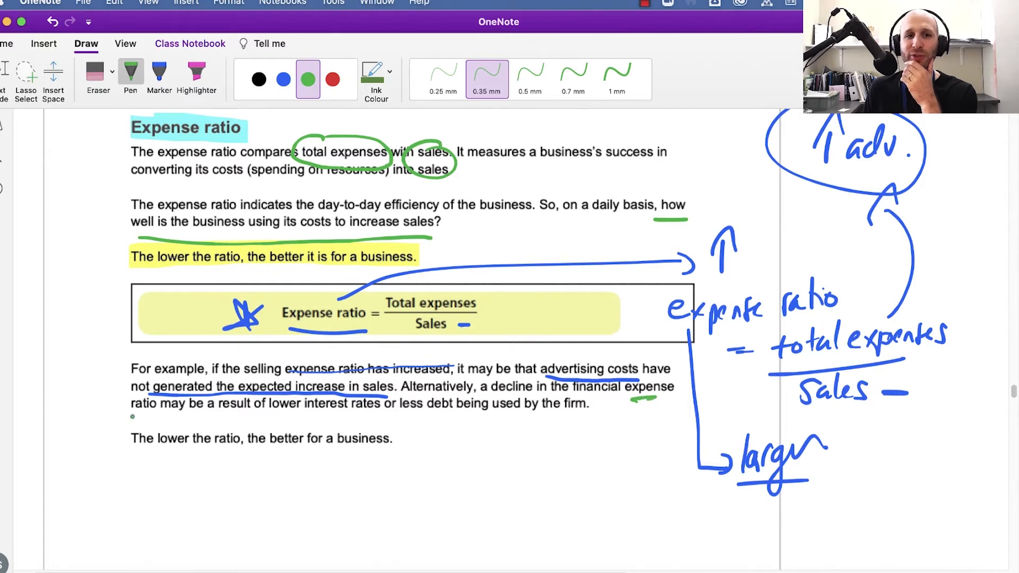
pyautogui.scroll(-3)
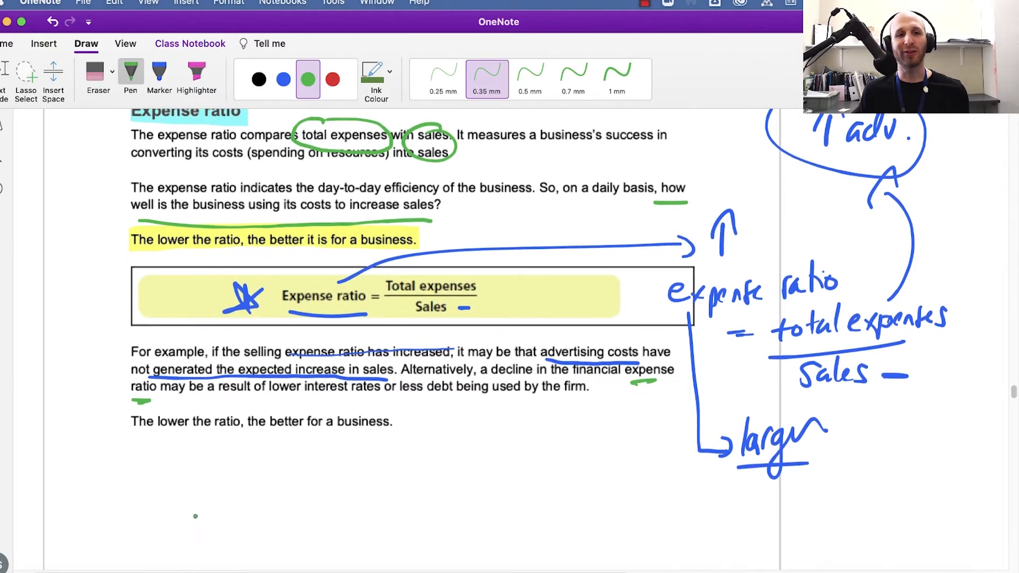
# - Draw black down arrows under expense ratio and beside total expenses, and mark Sales unchanged
pyautogui.scroll(-3)
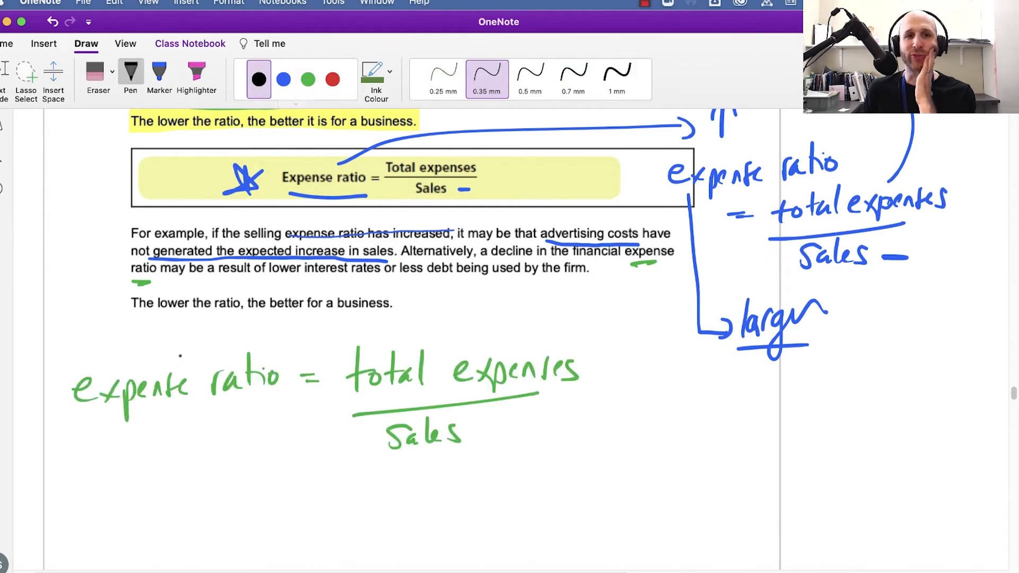
pyautogui.moveTo(170, 428); pyautogui.dragTo(170, 474)
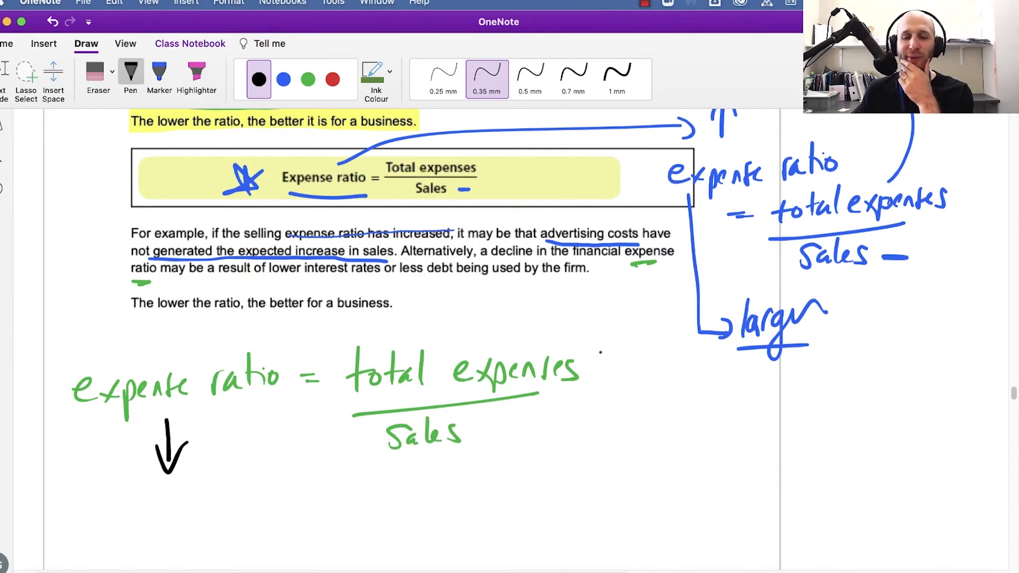
pyautogui.moveTo(597, 344); pyautogui.dragTo(598, 380)
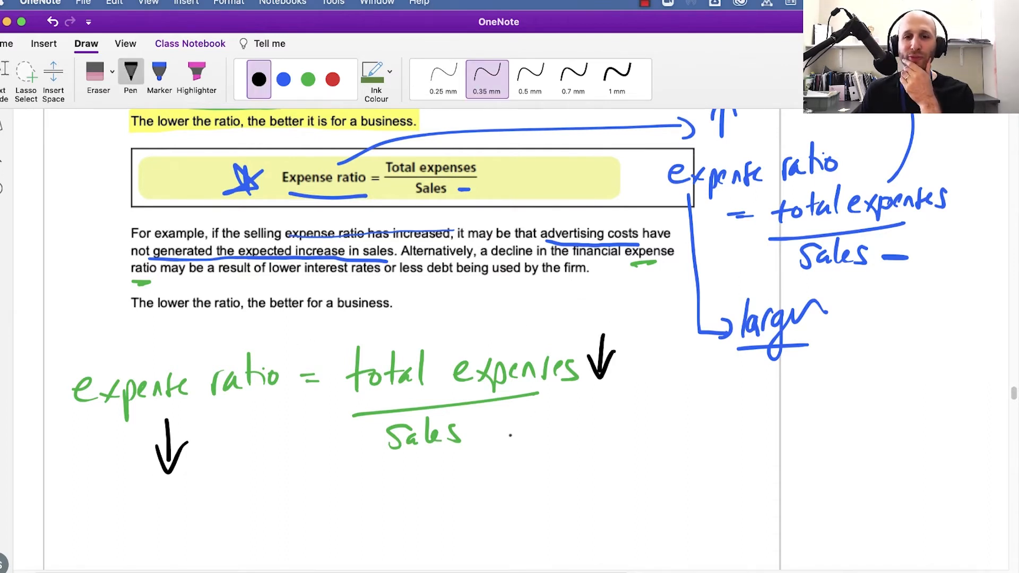
pyautogui.moveTo(494, 435); pyautogui.dragTo(552, 449)
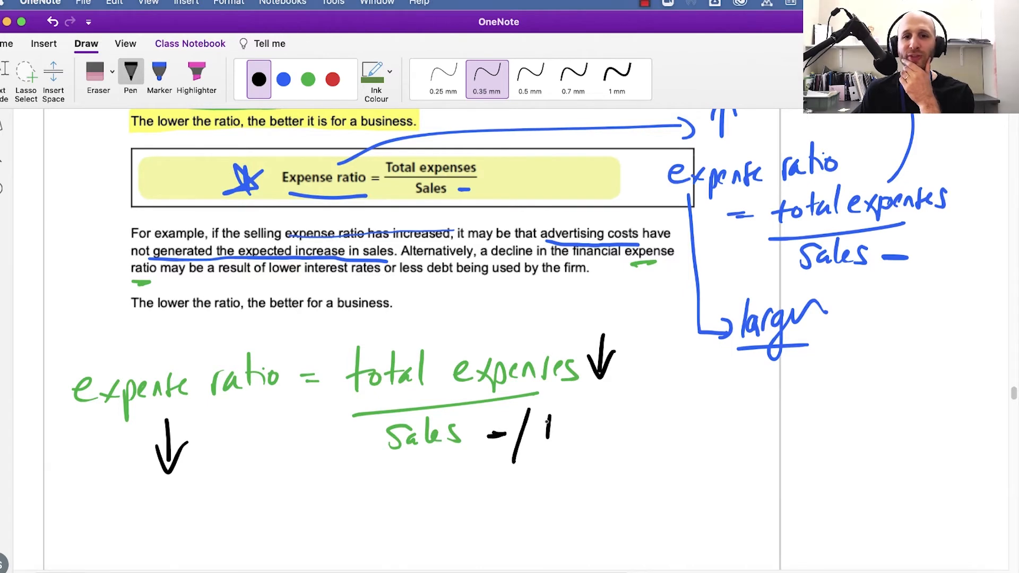
pyautogui.moveTo(539, 445); pyautogui.dragTo(553, 416)
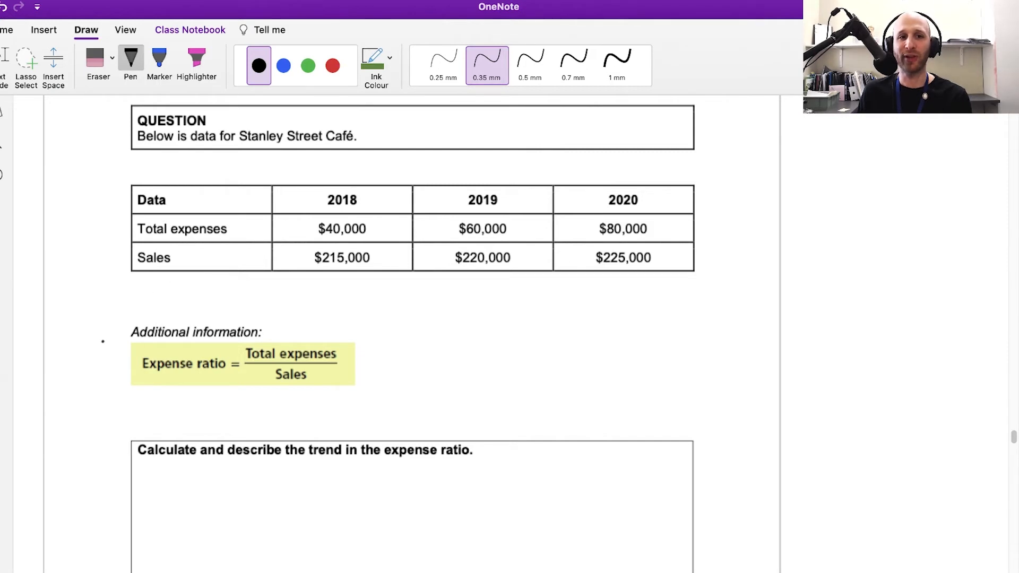
# - Star the formula, underline 'Calculate and describe' and 'trend', bracket 2018 and write its 18.6% ratio
pyautogui.moveTo(95, 325); pyautogui.dragTo(114, 351)
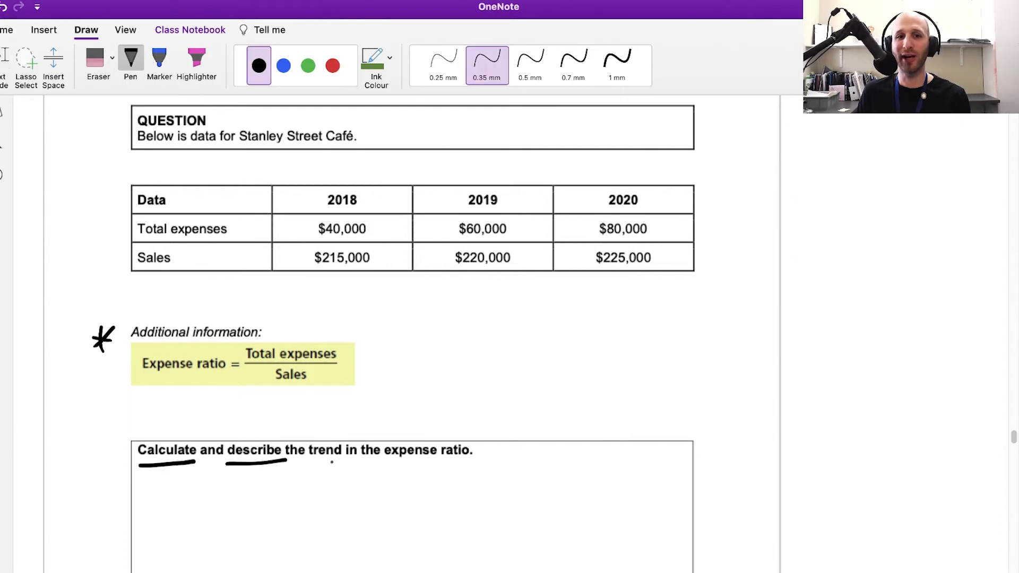
pyautogui.moveTo(318, 462); pyautogui.dragTo(471, 462)
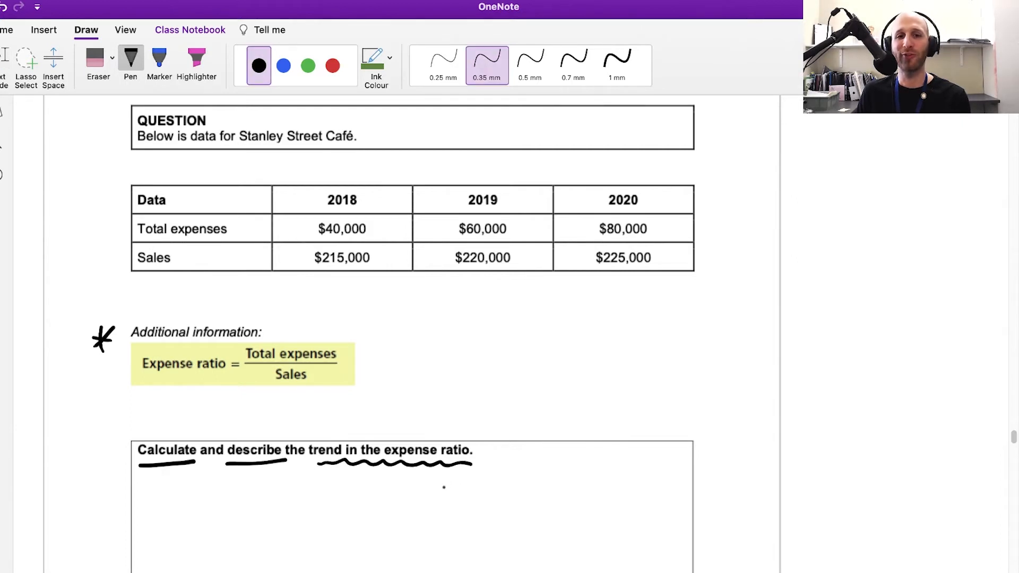
pyautogui.moveTo(591, 338); pyautogui.dragTo(656, 364)
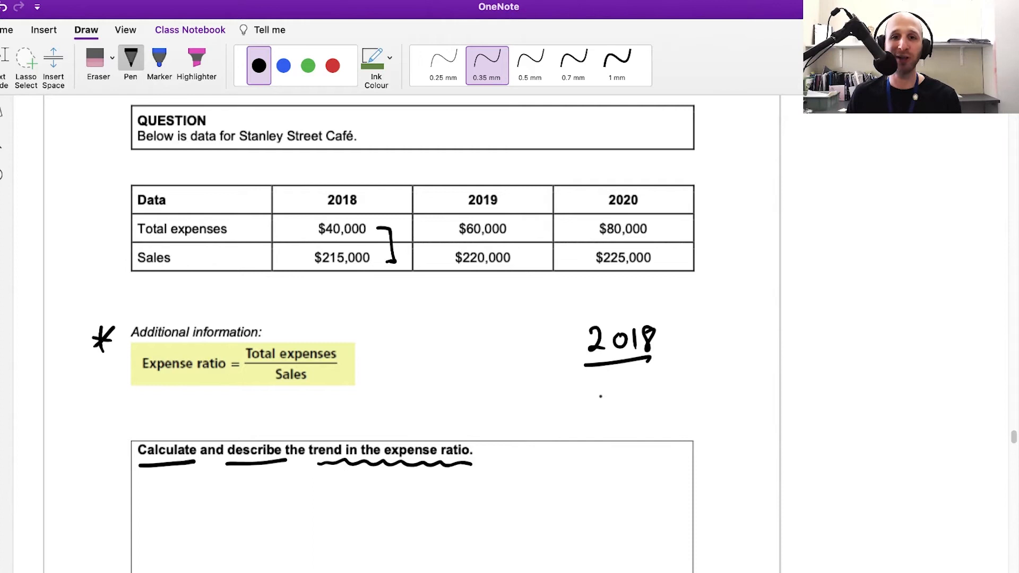
pyautogui.moveTo(594, 399); pyautogui.dragTo(653, 406)
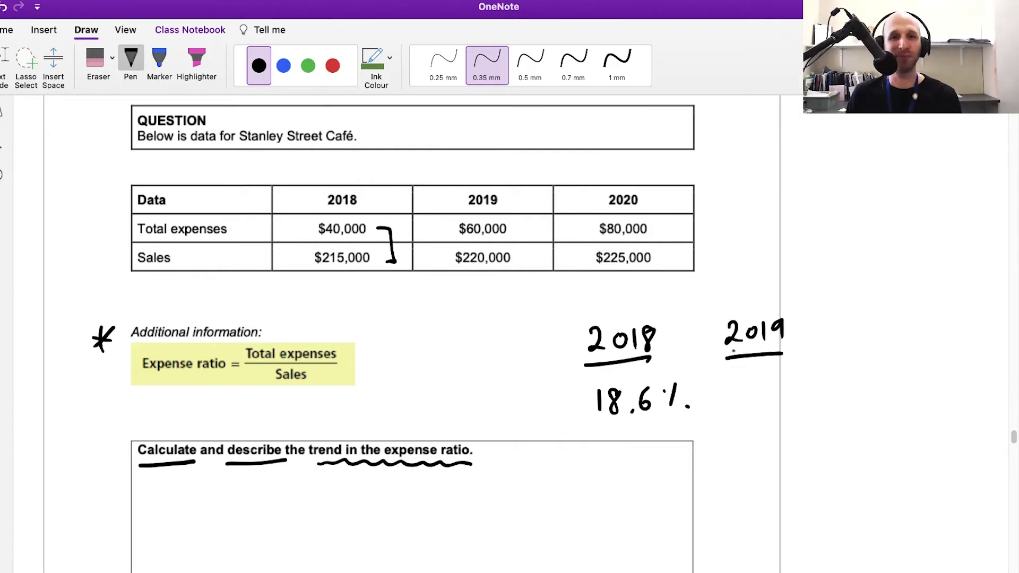
pyautogui.moveTo(513, 228); pyautogui.dragTo(533, 260)
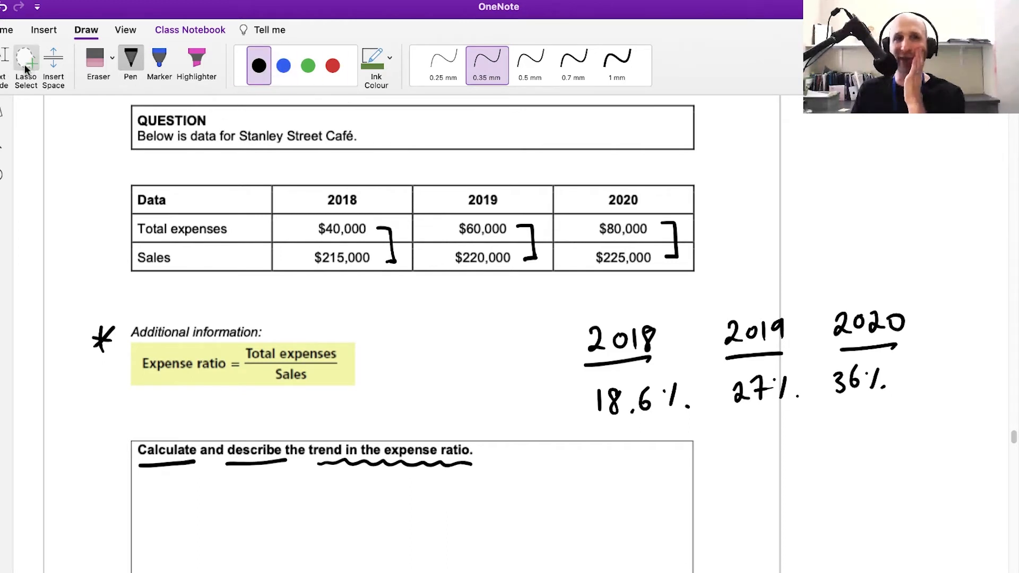
pyautogui.moveTo(224, 497); pyautogui.dragTo(221, 536)
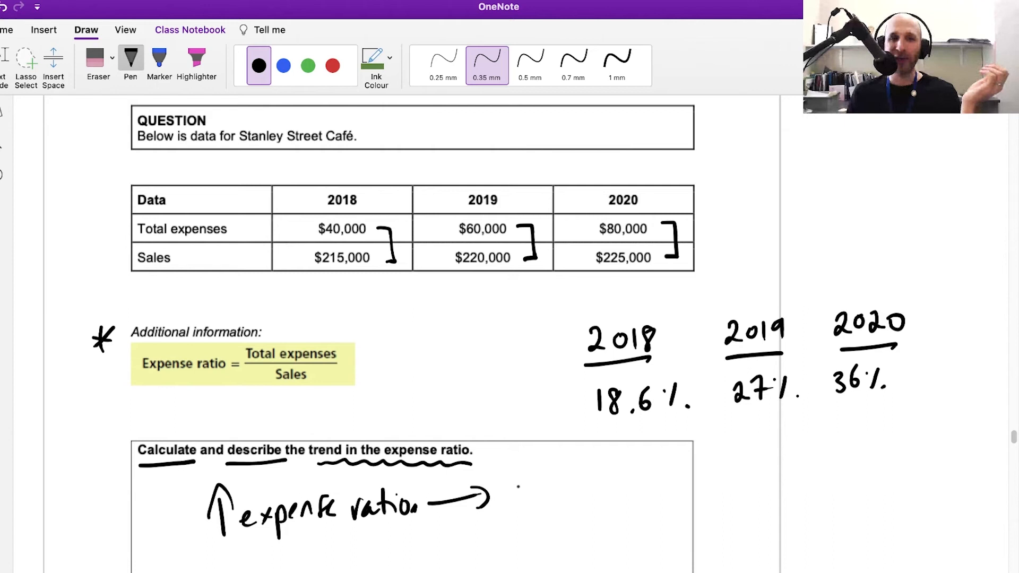
# - Handwrite that expenses rise faster than sales while costs rise, so inefficiency is increasing
pyautogui.moveTo(520, 475); pyautogui.dragTo(754, 494)
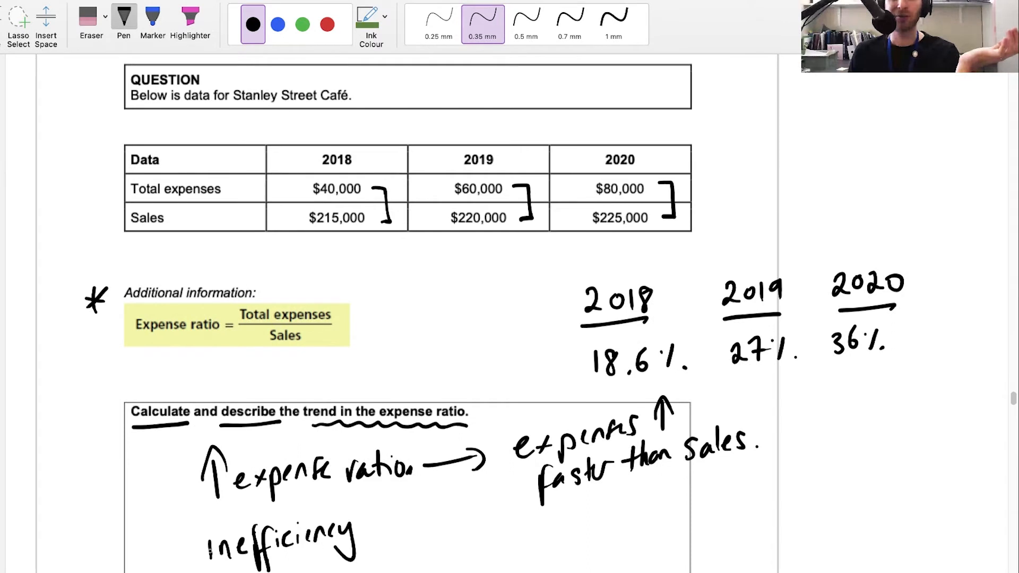
pyautogui.moveTo(188, 559); pyautogui.dragTo(182, 513)
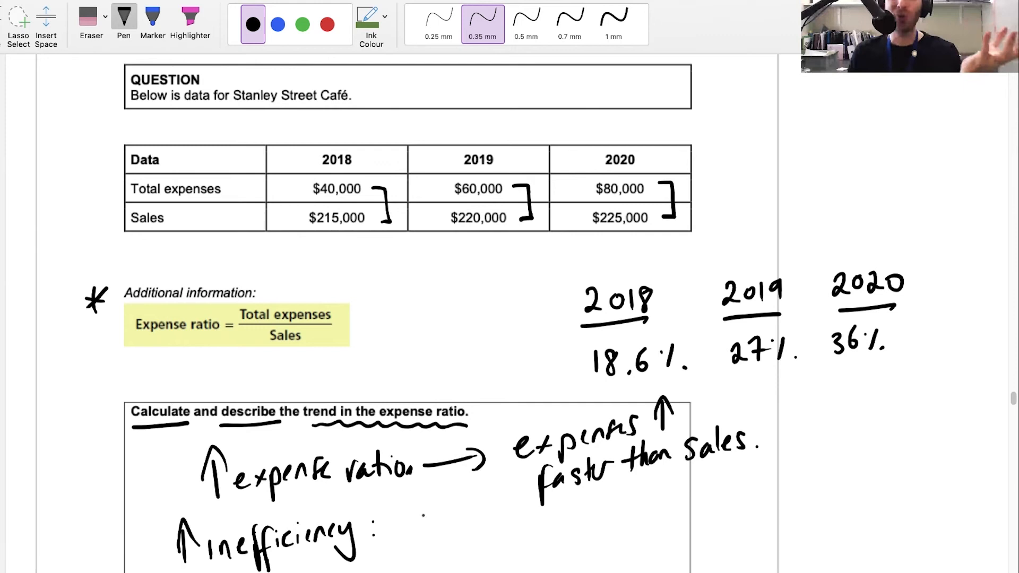
pyautogui.moveTo(403, 546); pyautogui.dragTo(403, 507)
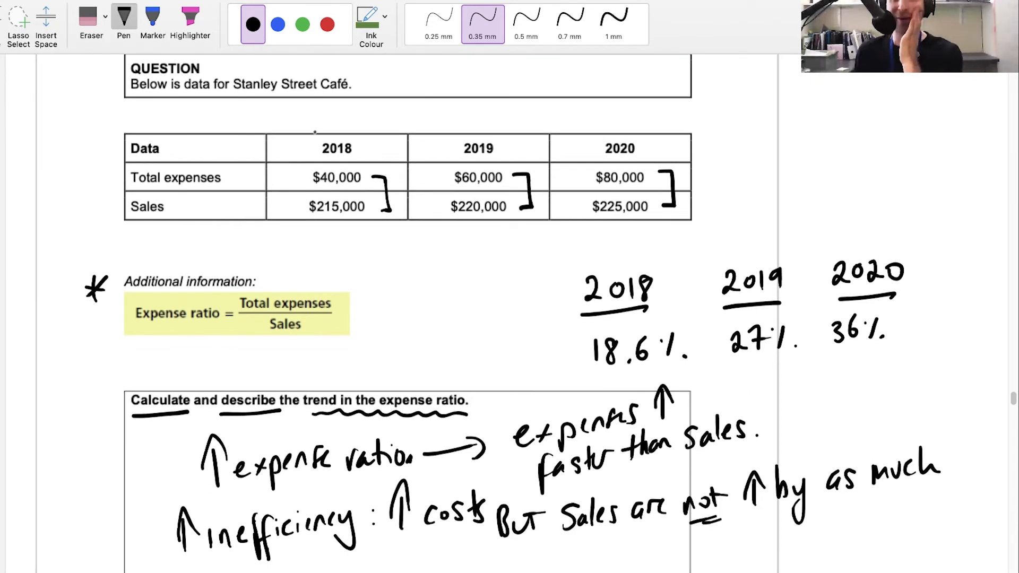
pyautogui.click(191, 20)
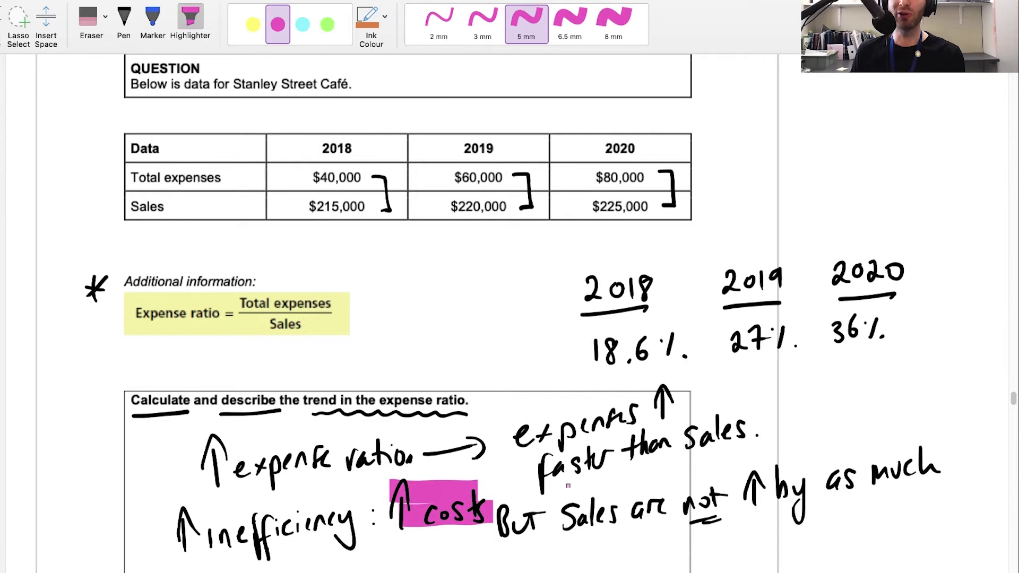
# - Highlight 'Sales are not ↑ by as much' pink and the three yearly expense ratios cyan
pyautogui.moveTo(559, 503); pyautogui.dragTo(935, 467)
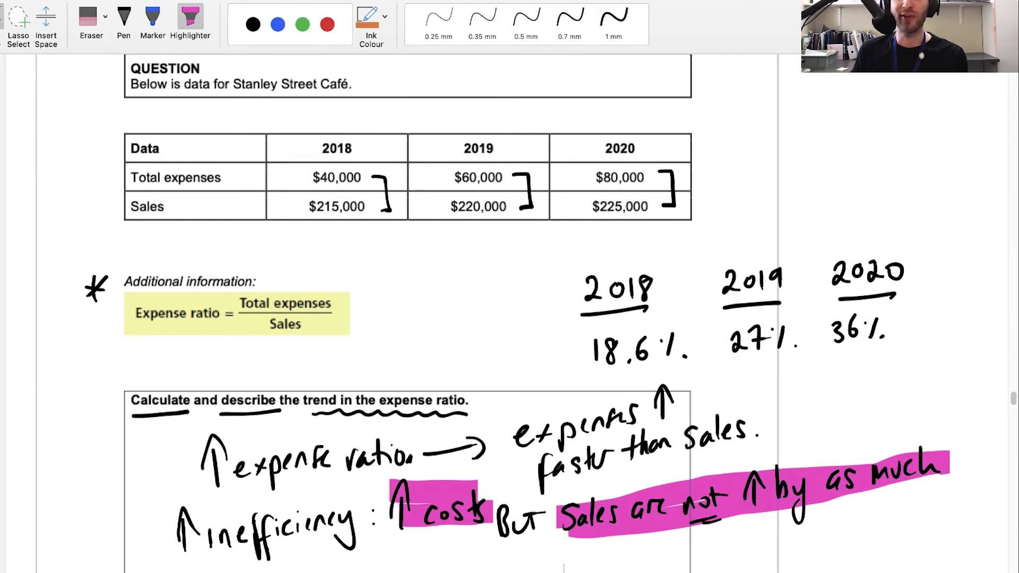
pyautogui.click(190, 26)
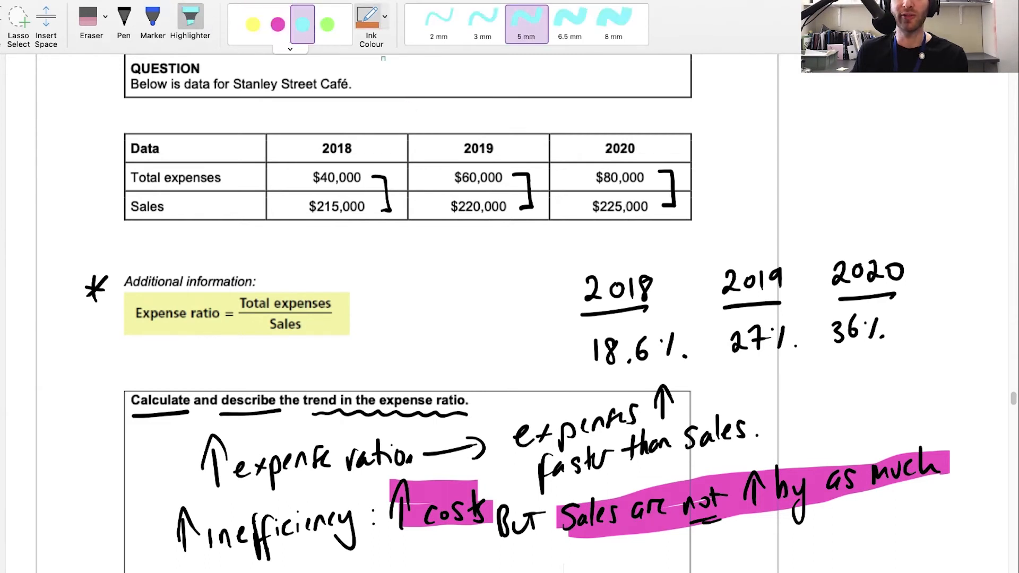
pyautogui.moveTo(591, 348); pyautogui.dragTo(793, 341)
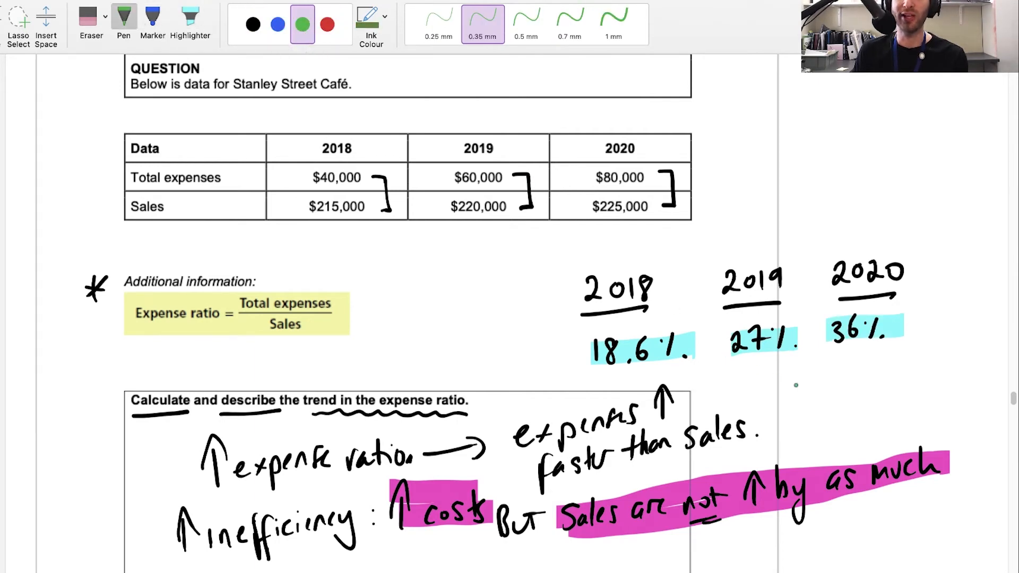
pyautogui.moveTo(312, 493); pyautogui.dragTo(871, 351)
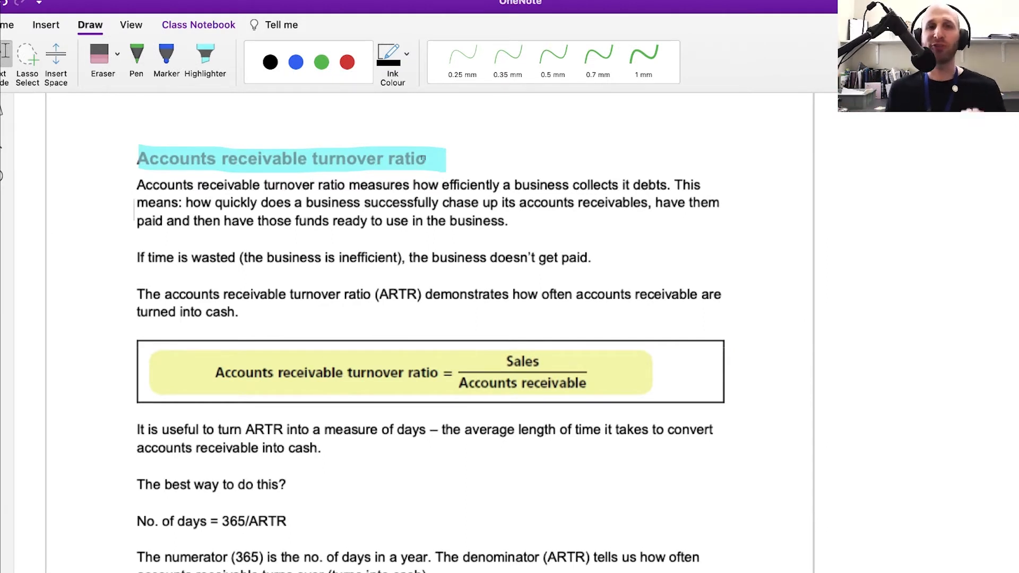
# - Write 'ARTR' in green beside the heading, underline it and arrow to a side note
pyautogui.click(320, 62)
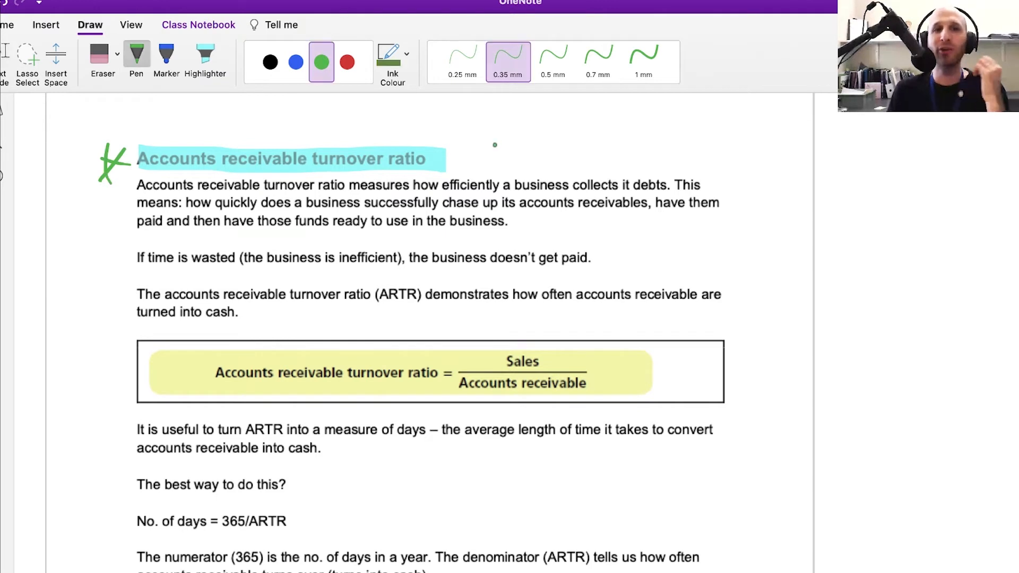
pyautogui.moveTo(468, 156); pyautogui.dragTo(497, 133)
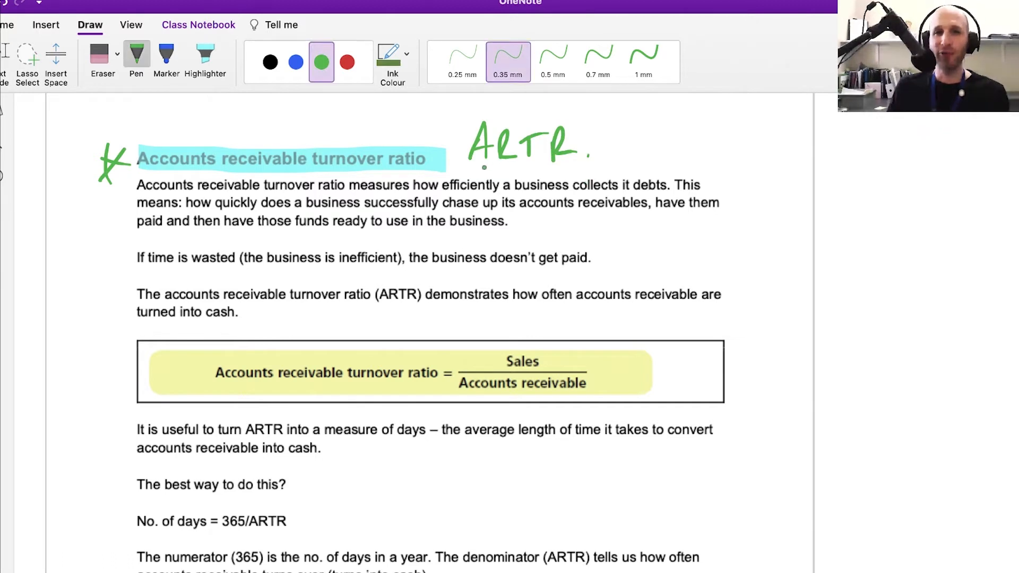
pyautogui.moveTo(510, 117); pyautogui.dragTo(653, 108)
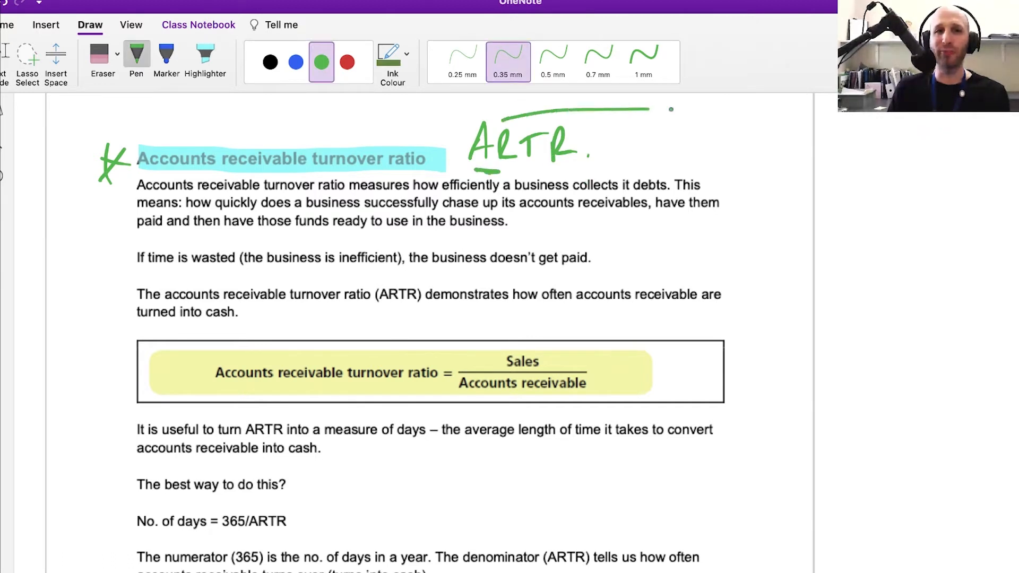
pyautogui.moveTo(663, 109); pyautogui.dragTo(744, 124)
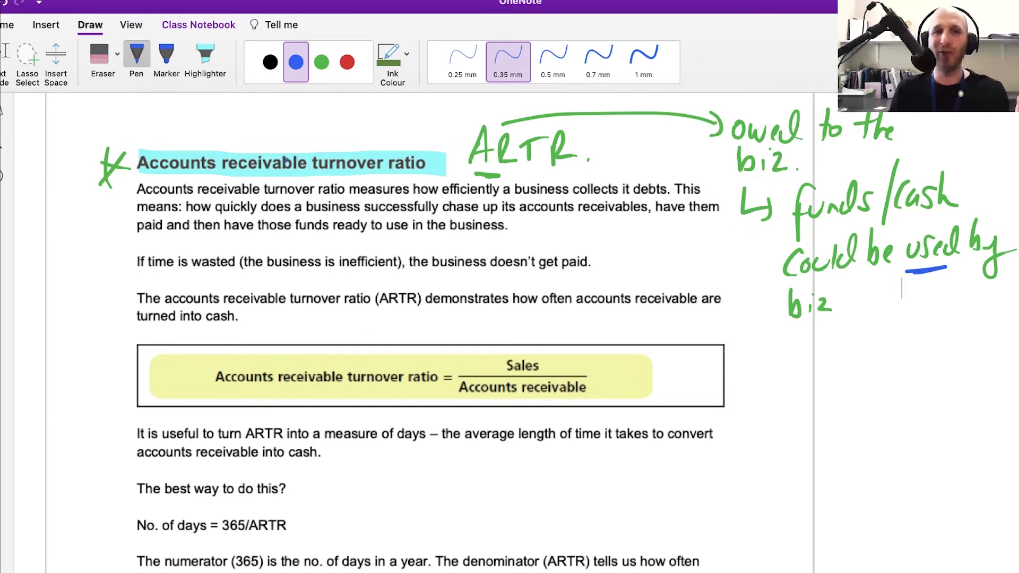
# - Underline 'If time is wasted', 'is inefficient' and 'business doesn't get paid' in blue, and star the formula
pyautogui.click(269, 61)
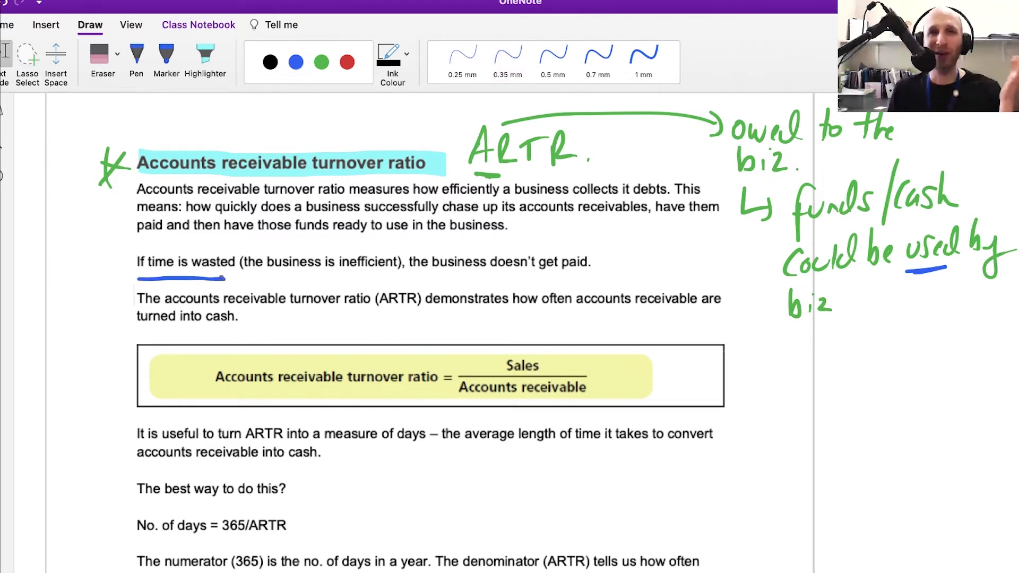
pyautogui.click(295, 61)
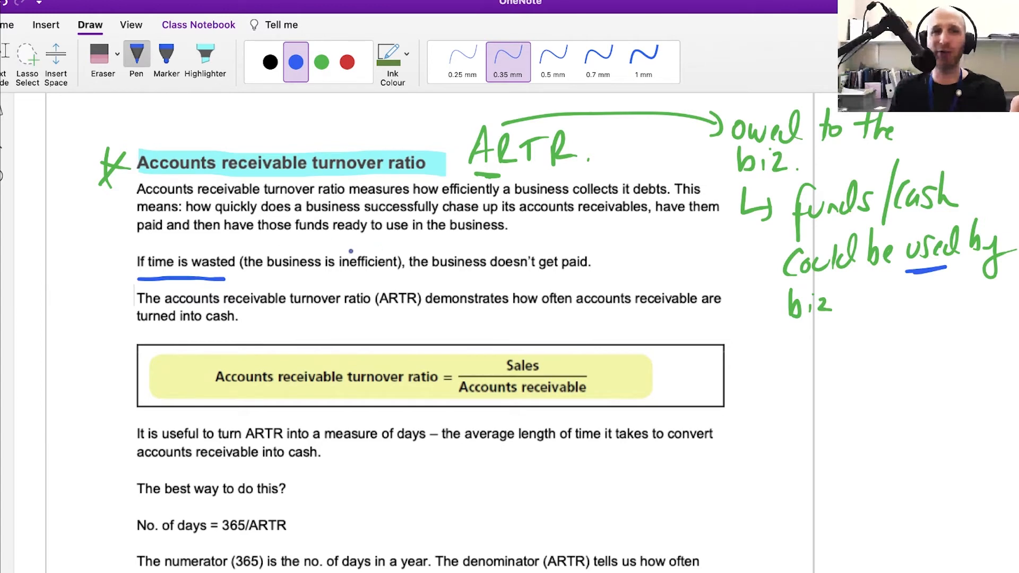
pyautogui.moveTo(333, 278); pyautogui.dragTo(382, 278)
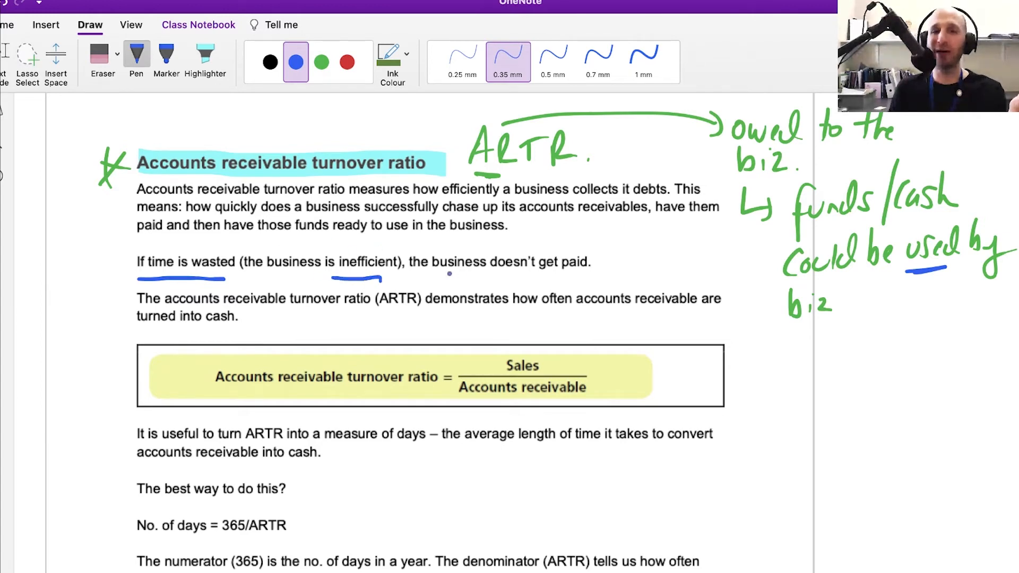
pyautogui.moveTo(445, 273); pyautogui.dragTo(565, 265)
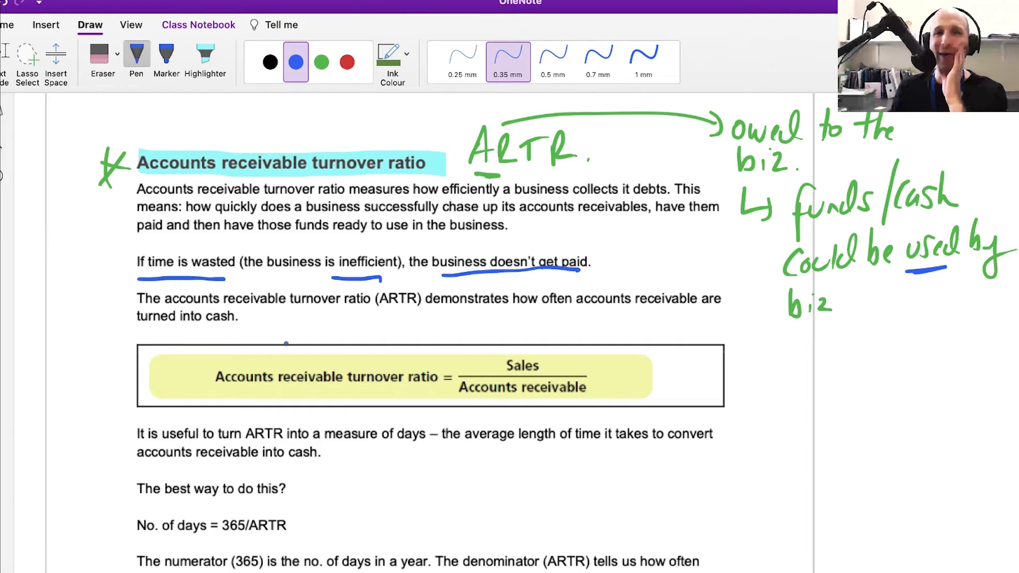
pyautogui.moveTo(169, 393); pyautogui.dragTo(194, 364)
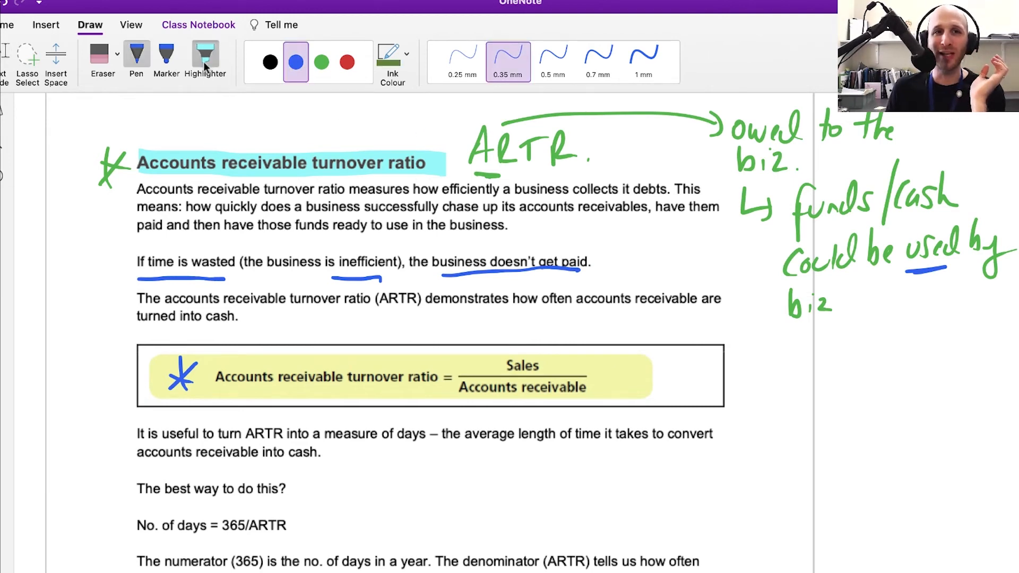
# - Highlight 'how efficiently a business collects its debts' yellow and draw a green bracket beside the formula
pyautogui.click(204, 59)
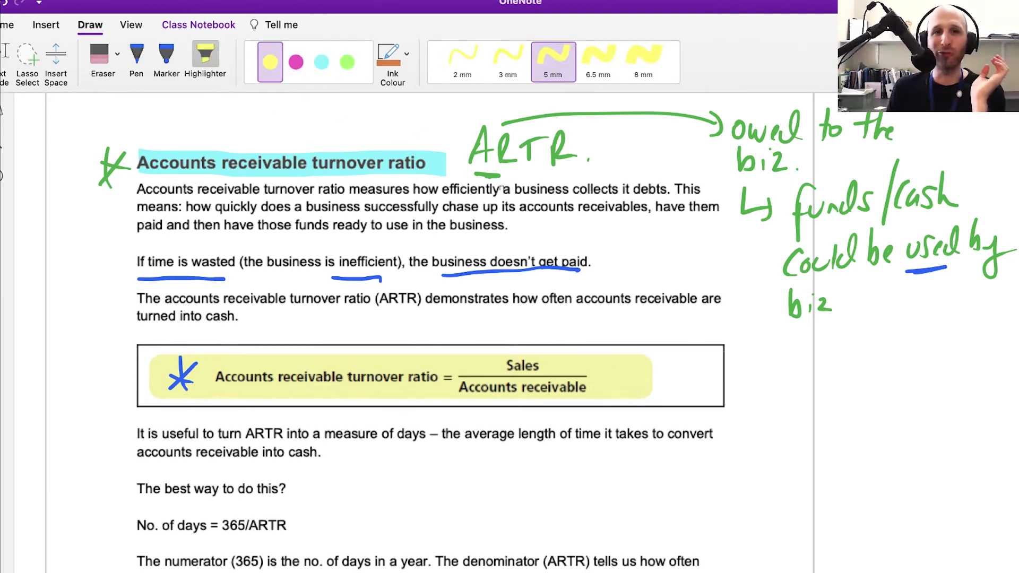
pyautogui.moveTo(413, 189); pyautogui.dragTo(666, 189)
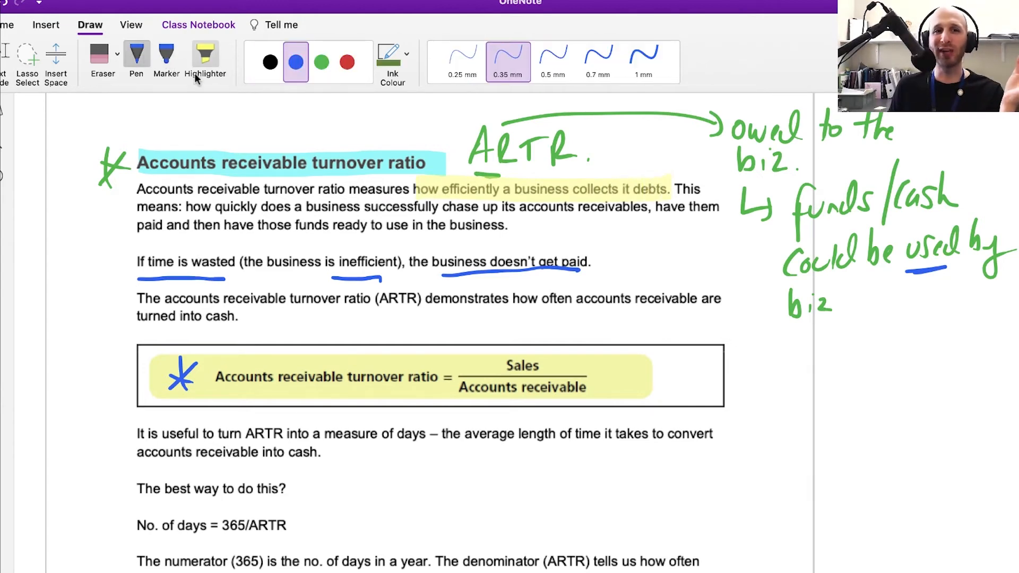
pyautogui.click(321, 61)
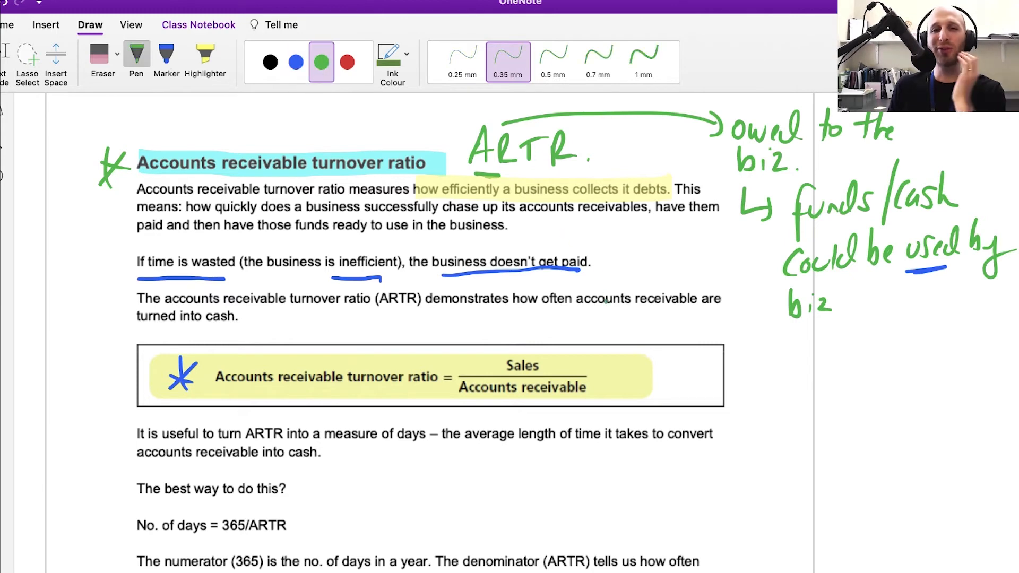
pyautogui.moveTo(607, 354); pyautogui.dragTo(607, 403)
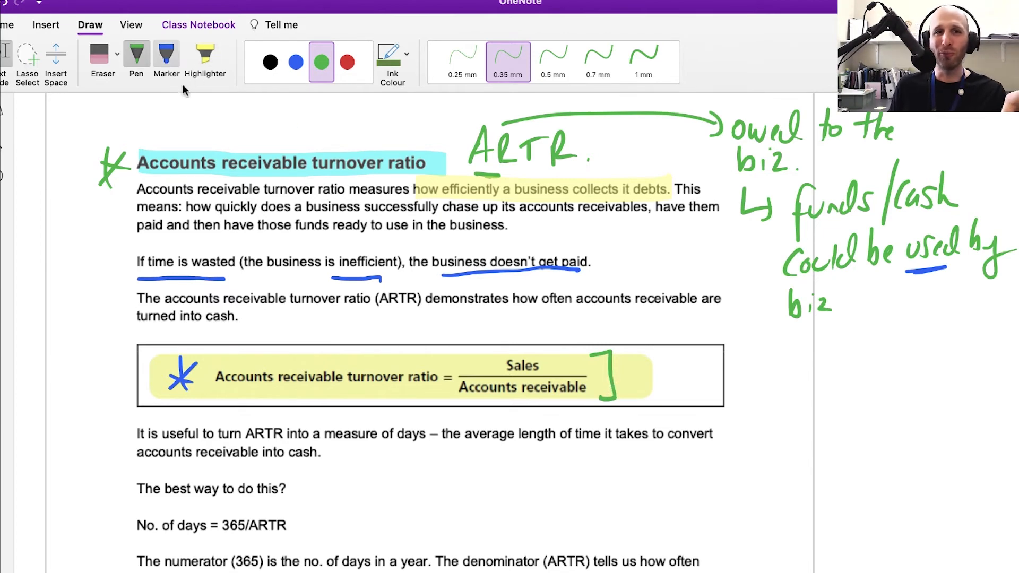
# - Highlight 'ARTR into a measure of days' and the average length of time phrase in green
pyautogui.click(205, 58)
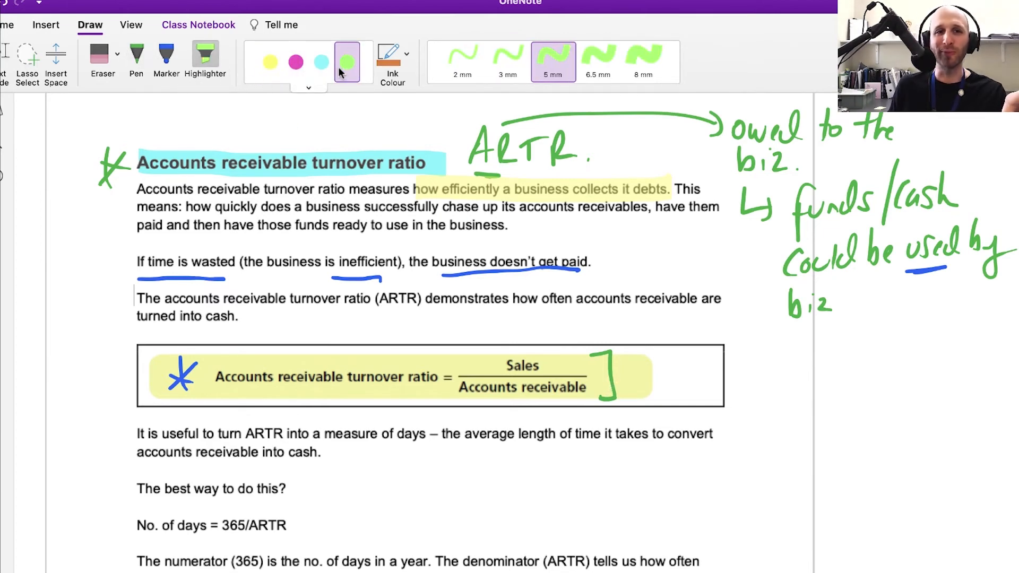
pyautogui.moveTo(246, 433); pyautogui.dragTo(414, 434)
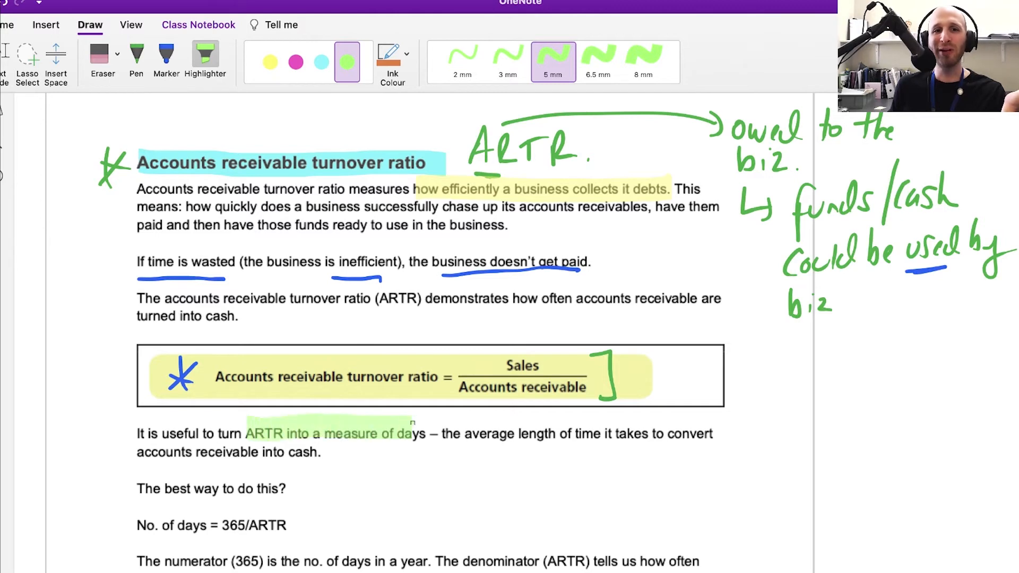
pyautogui.click(135, 61)
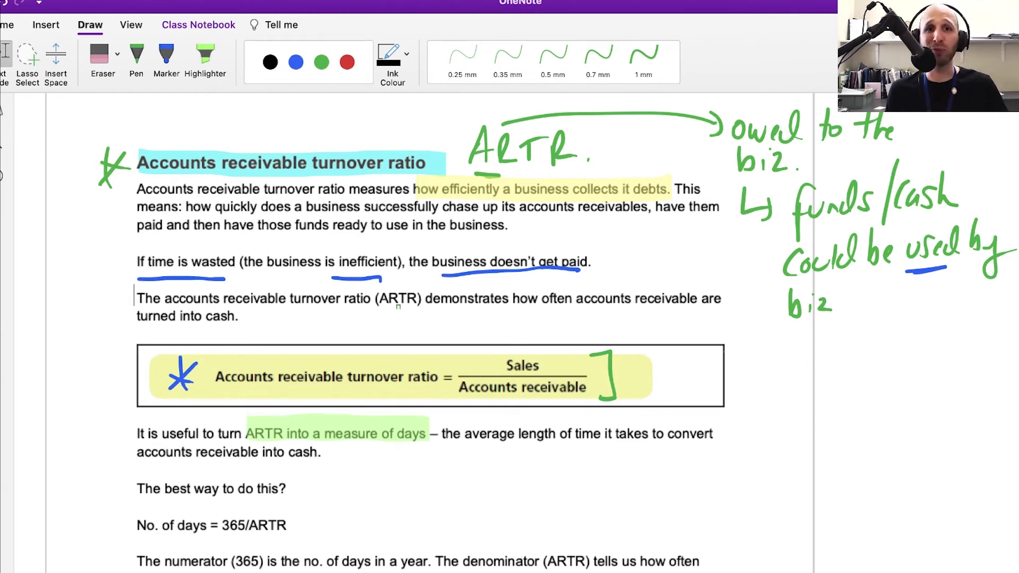
pyautogui.click(205, 59)
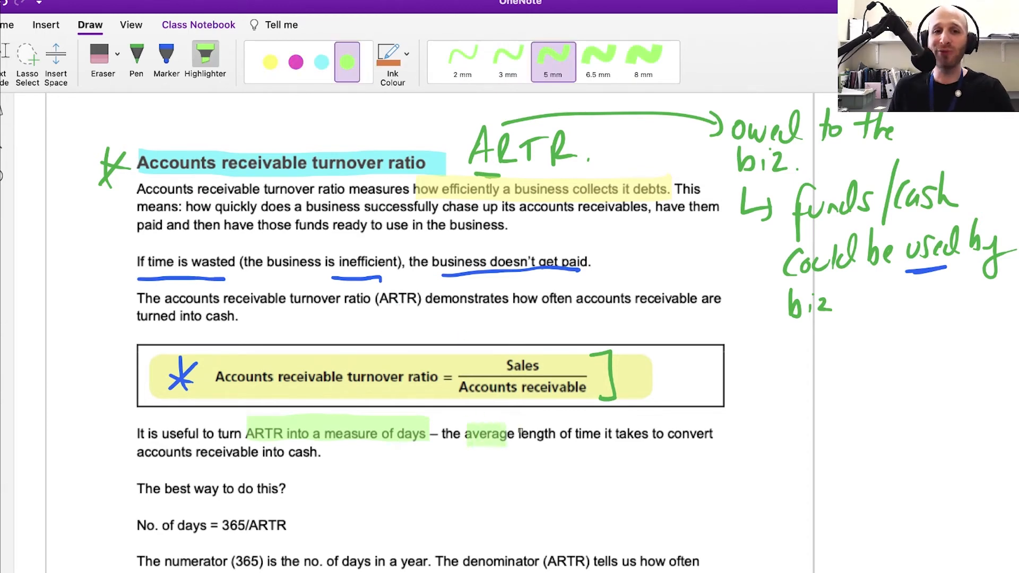
pyautogui.moveTo(513, 434); pyautogui.dragTo(712, 434)
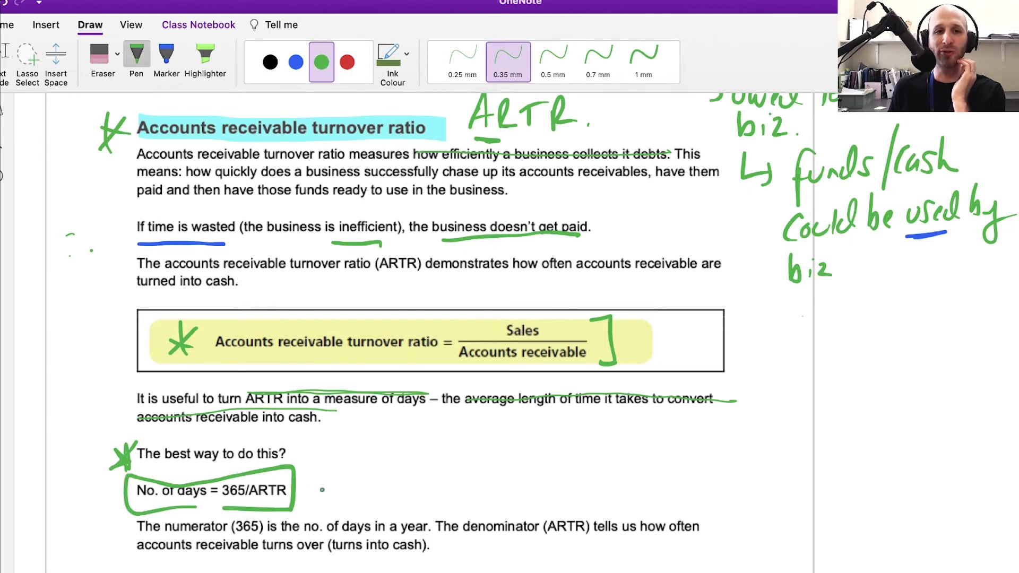
# - Draw an arrow from the boxed formula to handwritten 'no. of days = 365/ARTR', then choose green highlighting
pyautogui.moveTo(312, 495); pyautogui.dragTo(480, 461)
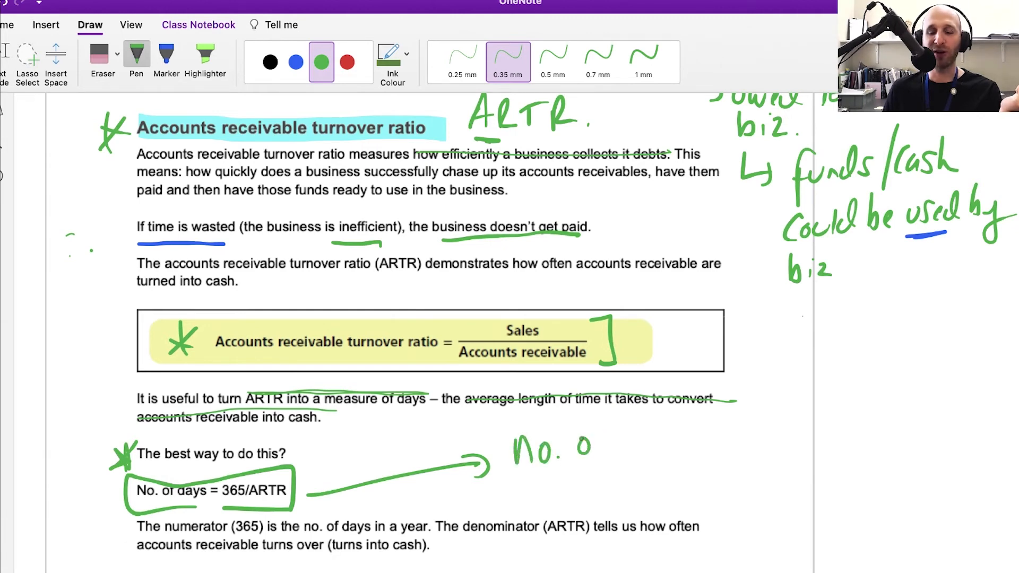
pyautogui.moveTo(585, 442); pyautogui.dragTo(682, 455)
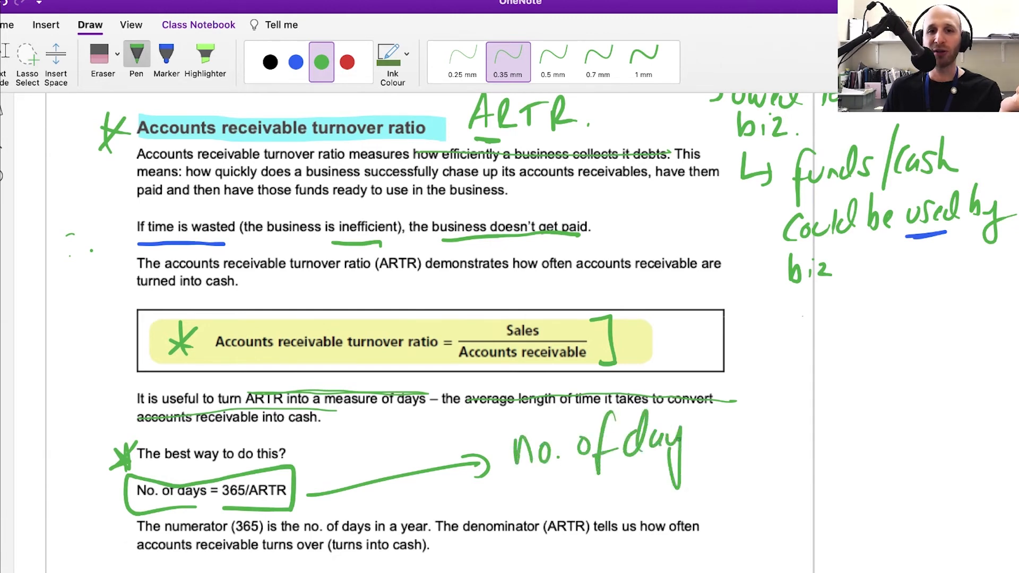
pyautogui.moveTo(675, 448); pyautogui.dragTo(747, 432)
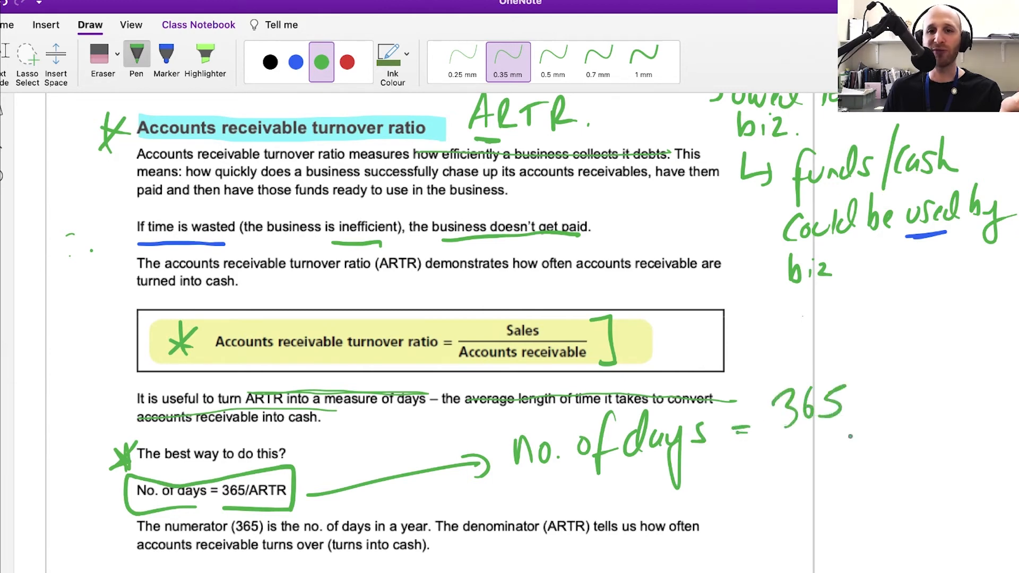
pyautogui.moveTo(769, 448); pyautogui.dragTo(864, 415)
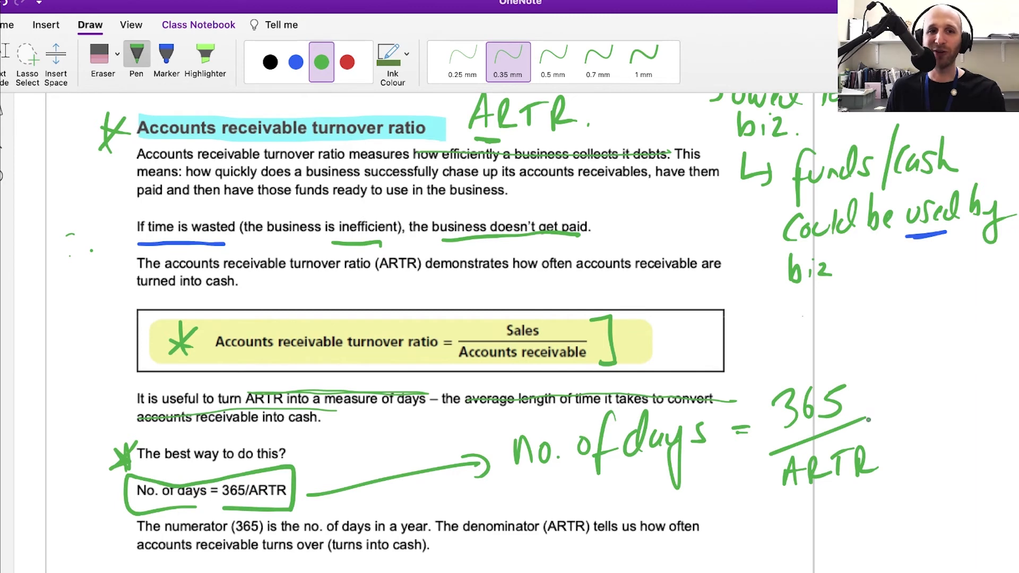
pyautogui.click(270, 61)
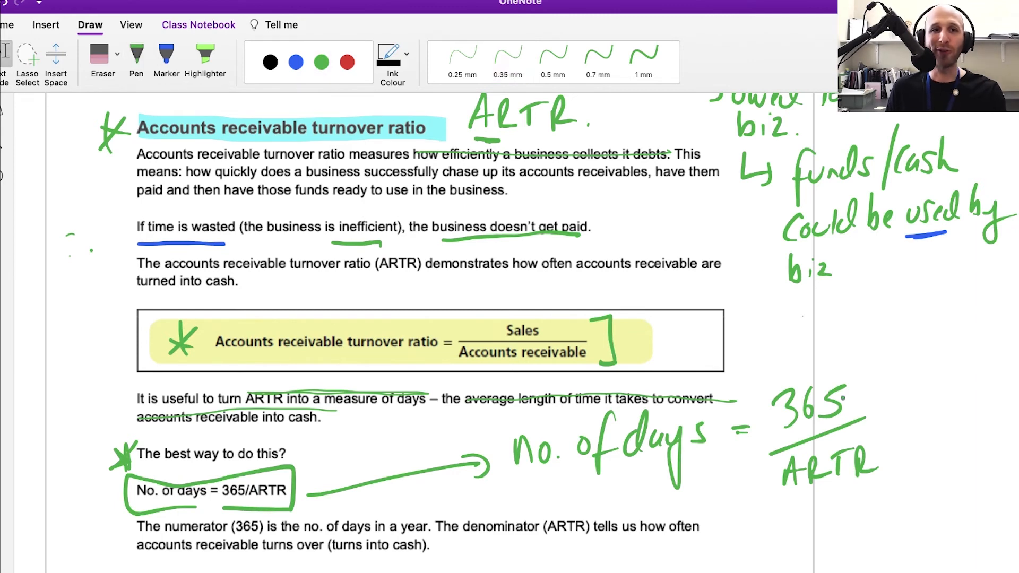
pyautogui.click(205, 58)
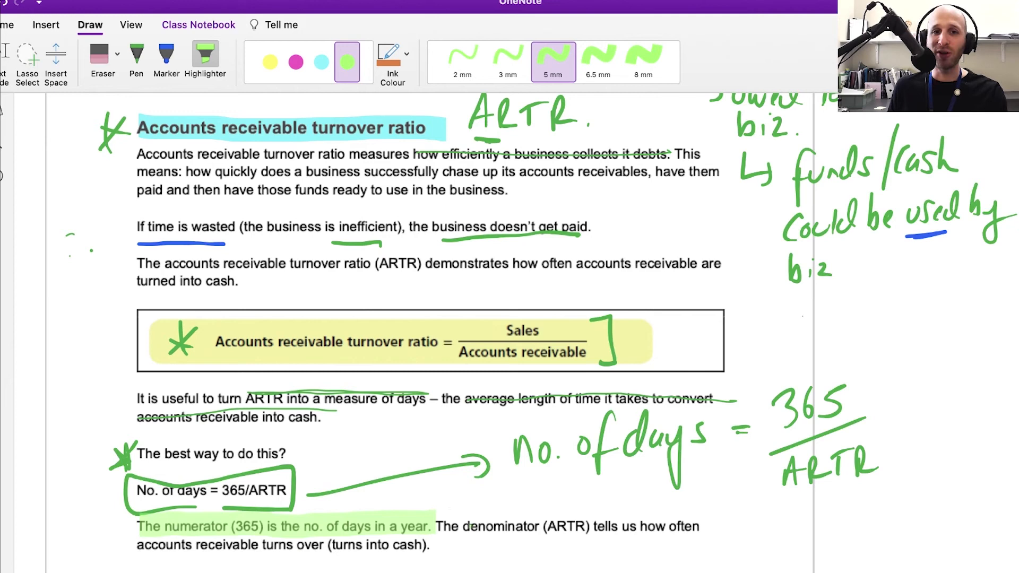
# - Highlight 'The numerator (365) is the no. of days in a year' green, then pick the blue pen
pyautogui.moveTo(463, 526); pyautogui.dragTo(660, 526)
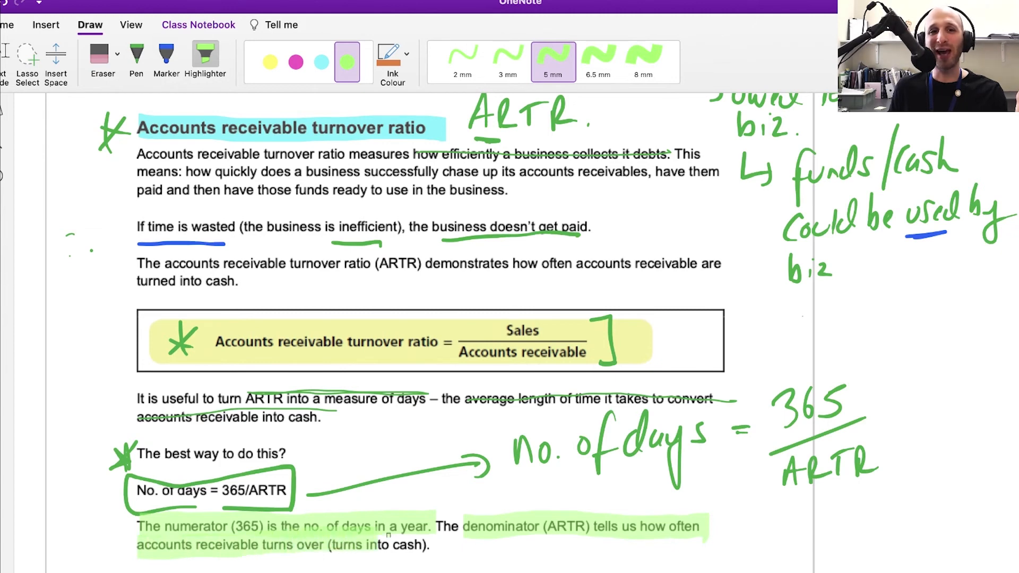
pyautogui.click(136, 58)
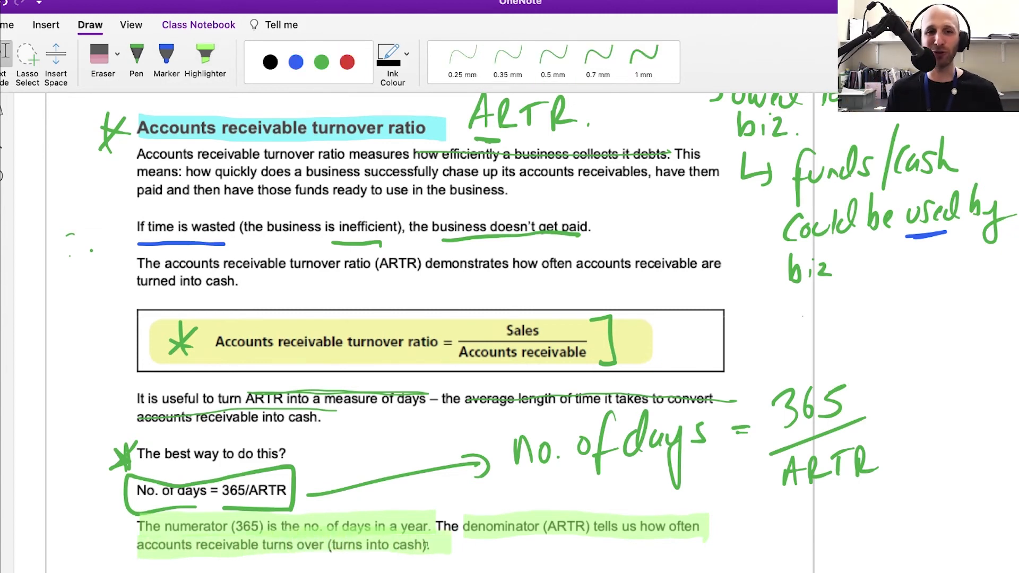
pyautogui.click(204, 58)
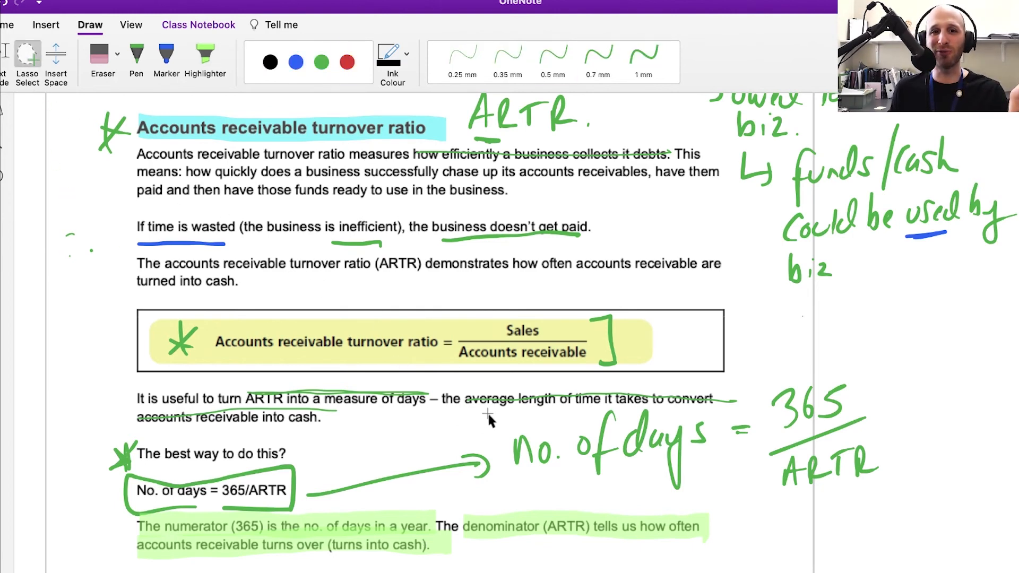
pyautogui.click(205, 58)
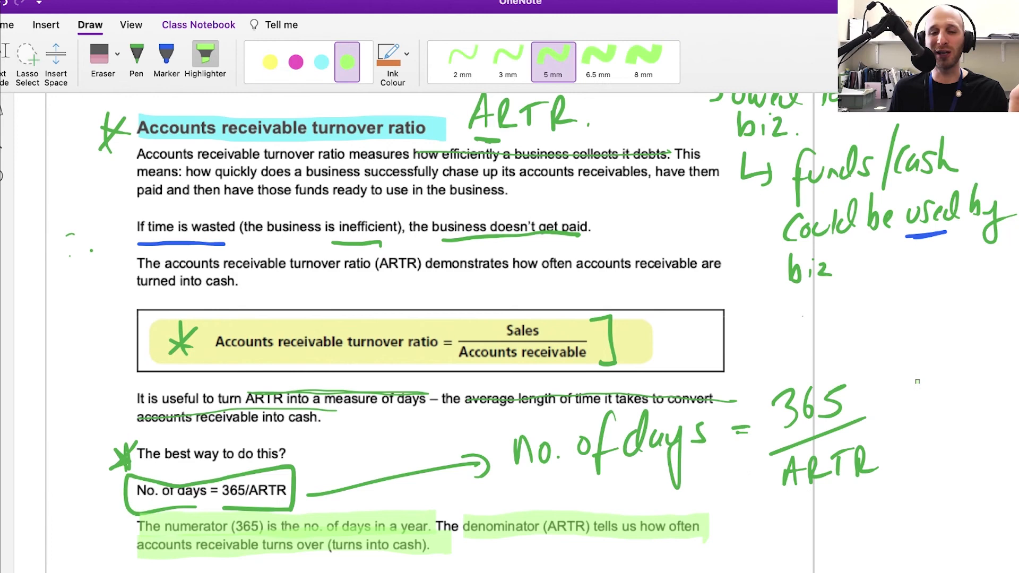
pyautogui.click(136, 58)
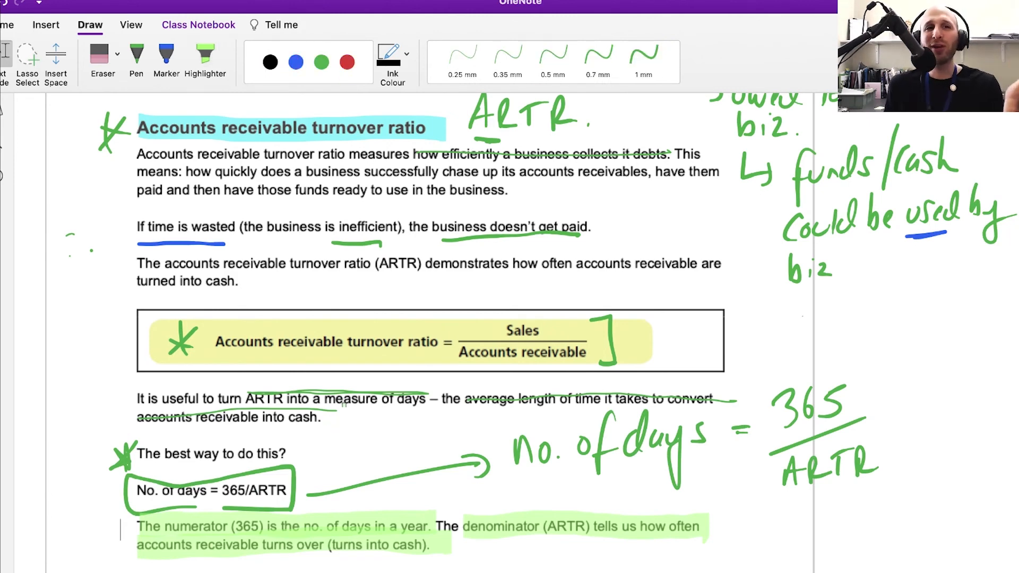
pyautogui.click(295, 61)
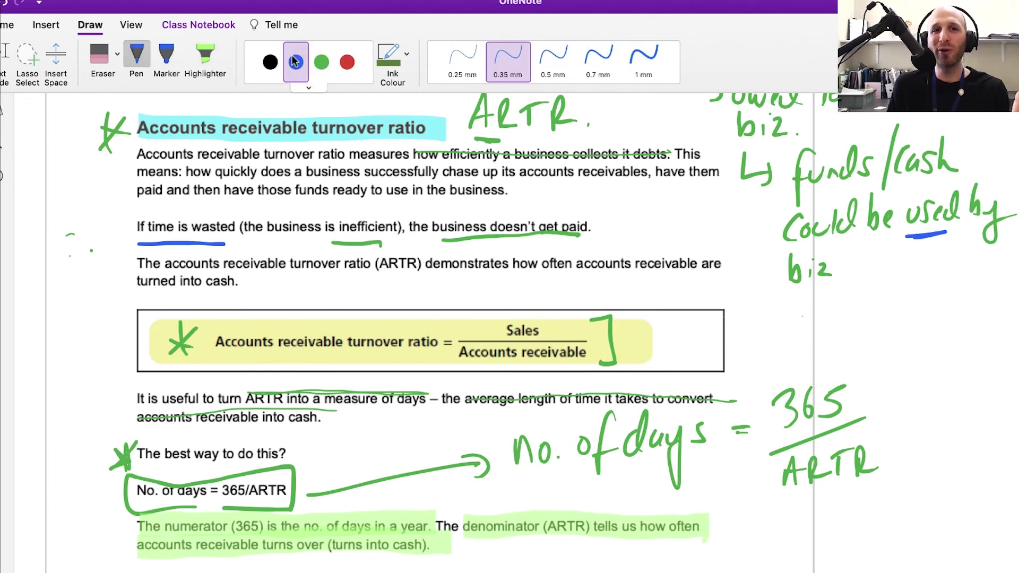
pyautogui.click(295, 62)
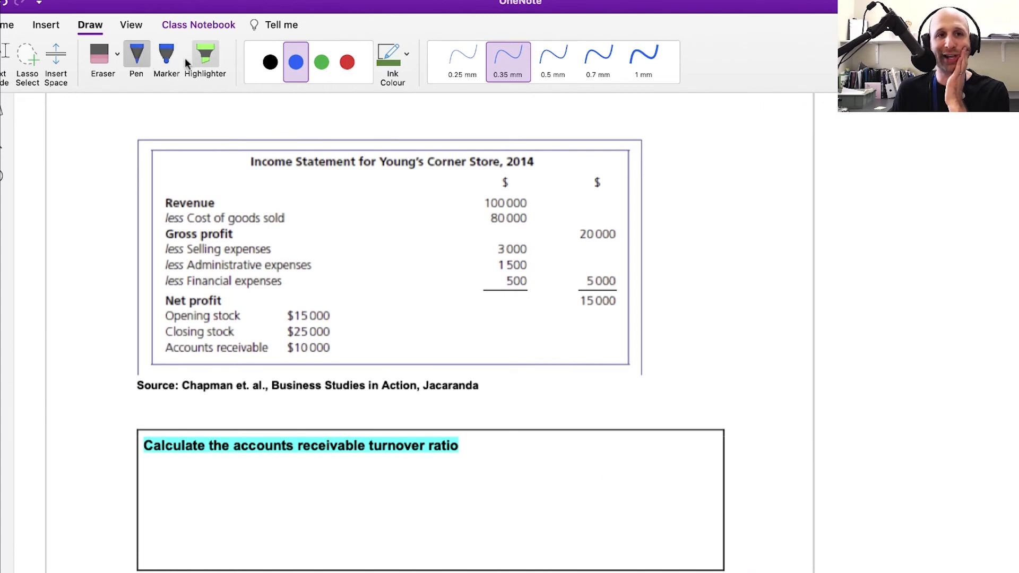
# - Highlight the Young's Corner Store title green and underline the turnover ratio question in blue
pyautogui.click(205, 56)
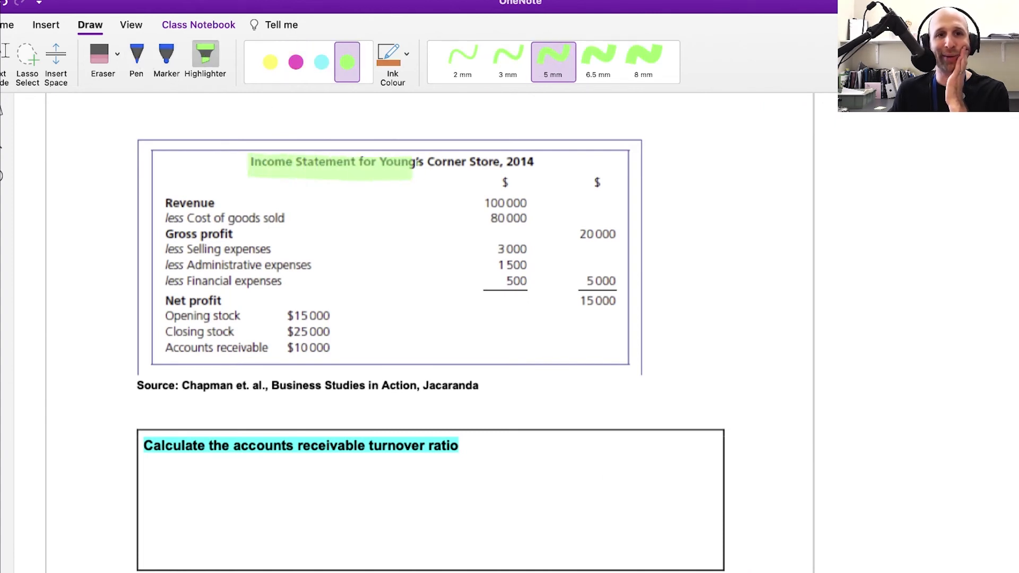
pyautogui.moveTo(416, 162); pyautogui.dragTo(556, 161)
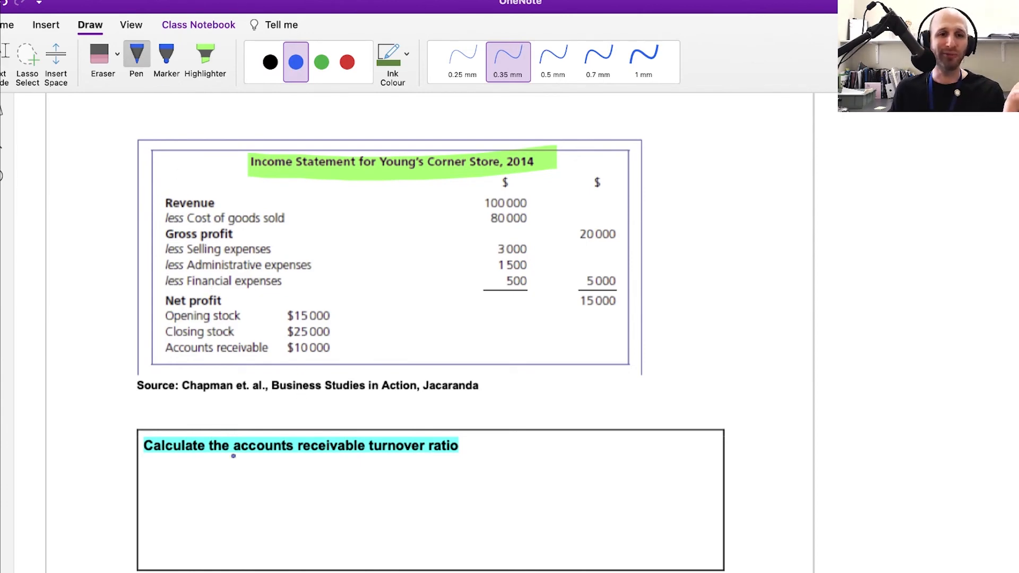
pyautogui.moveTo(242, 459); pyautogui.dragTo(449, 461)
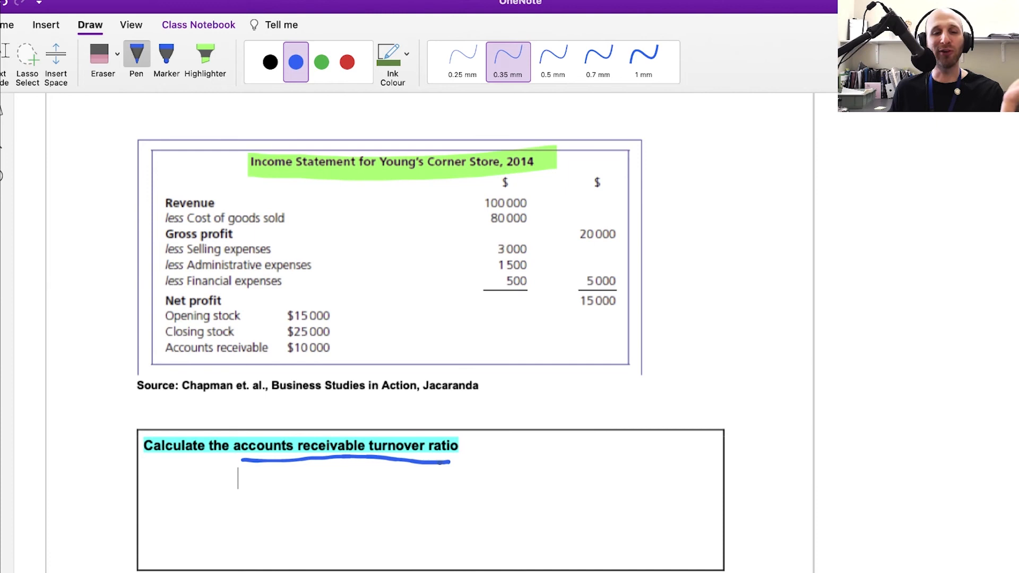
pyautogui.click(492, 447)
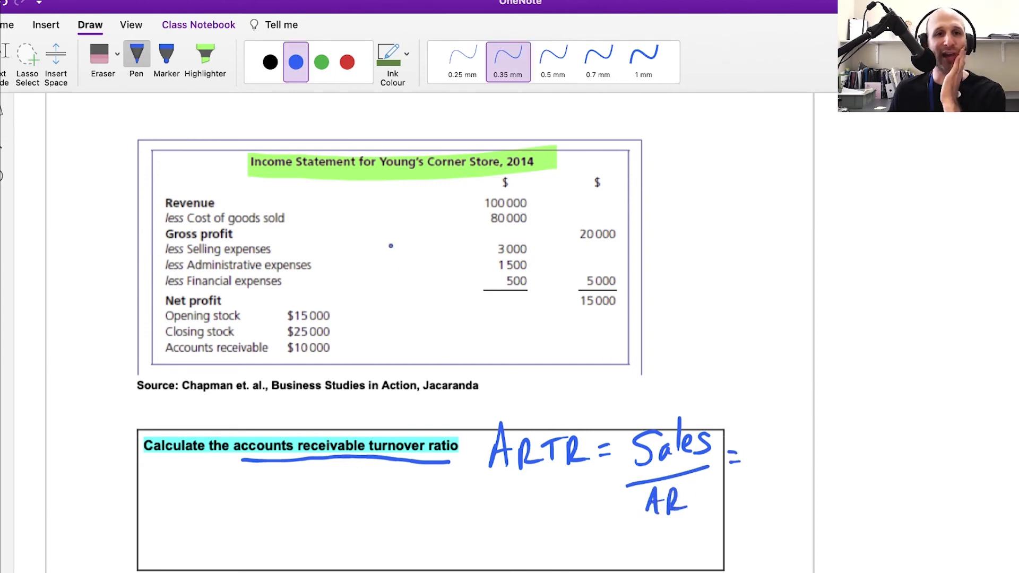
# - Handwrite ARTR = Sales/AR = $100,000/$10,000 = 10 and box the answer 10
pyautogui.write('100,000')
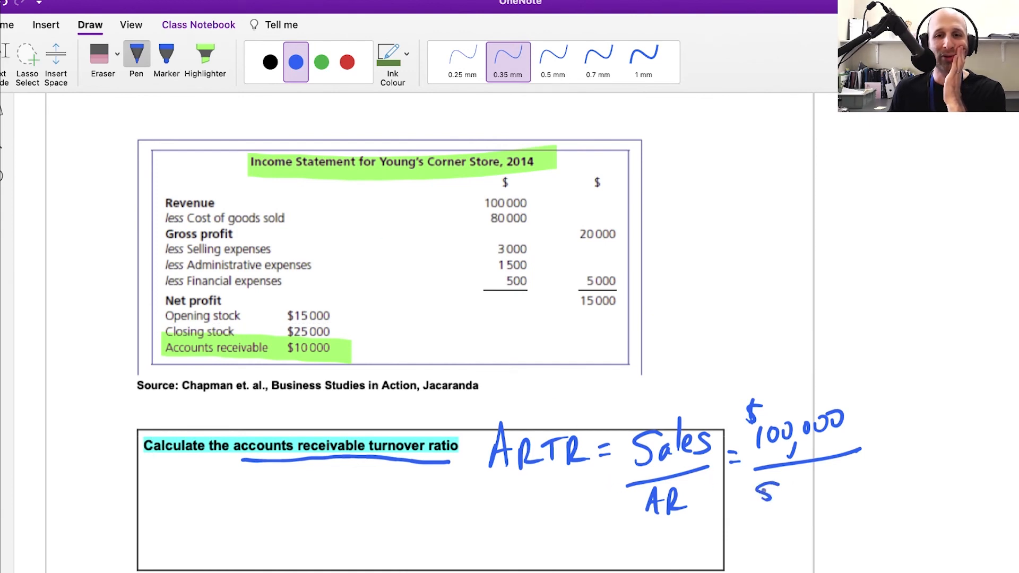
pyautogui.moveTo(757, 490); pyautogui.dragTo(831, 494)
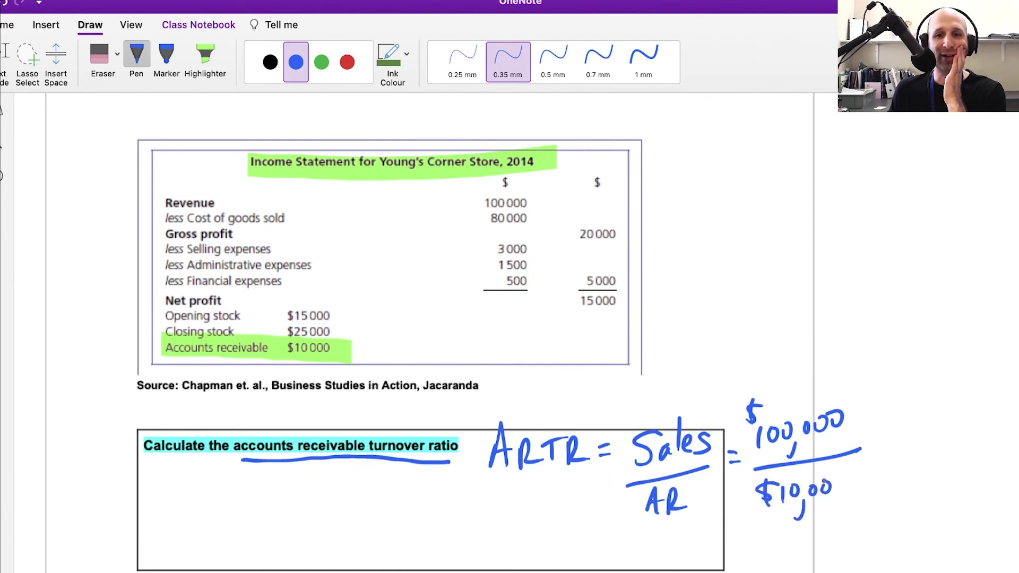
pyautogui.moveTo(877, 442); pyautogui.dragTo(909, 442)
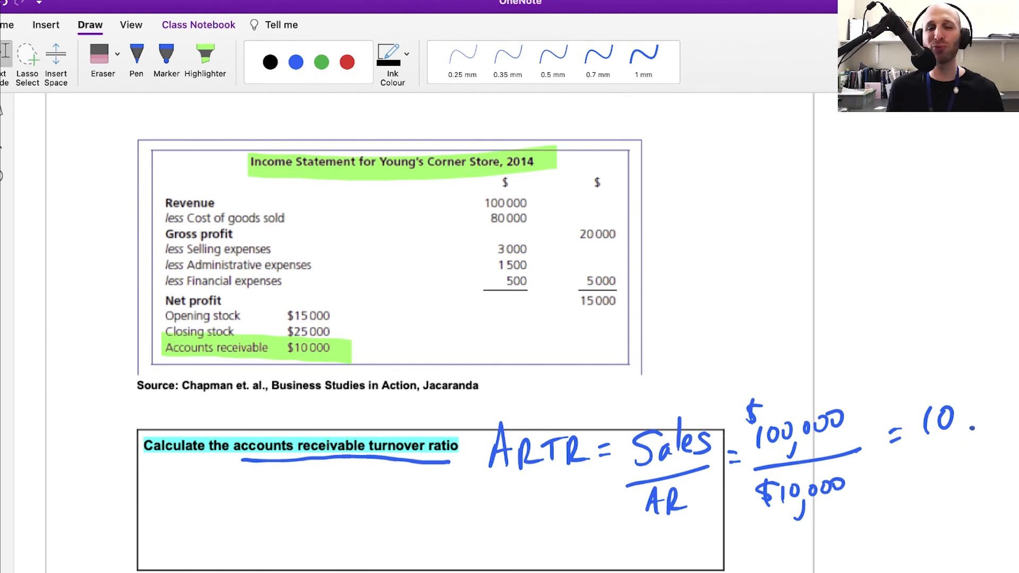
pyautogui.click(295, 62)
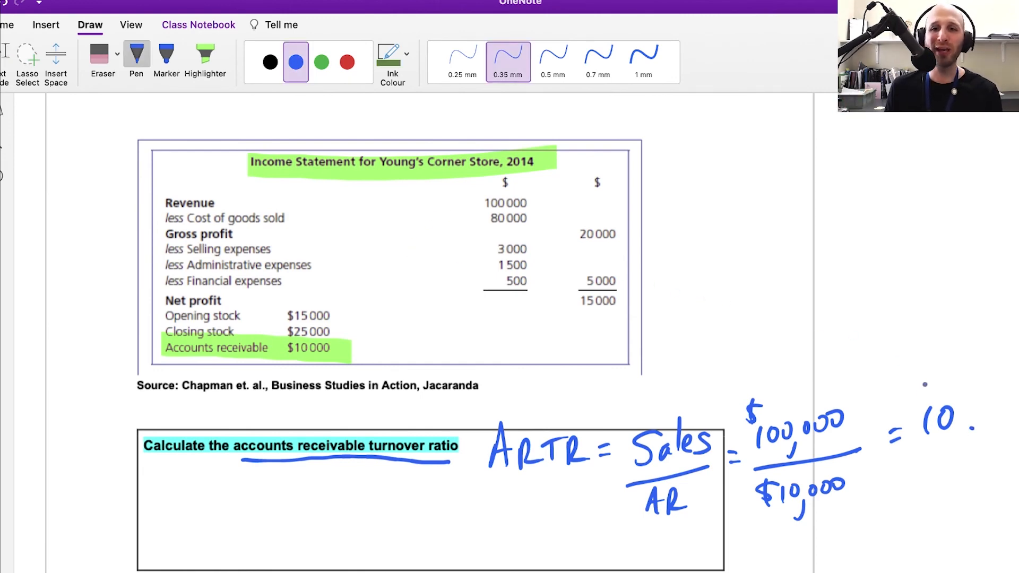
pyautogui.moveTo(897, 397); pyautogui.dragTo(993, 454)
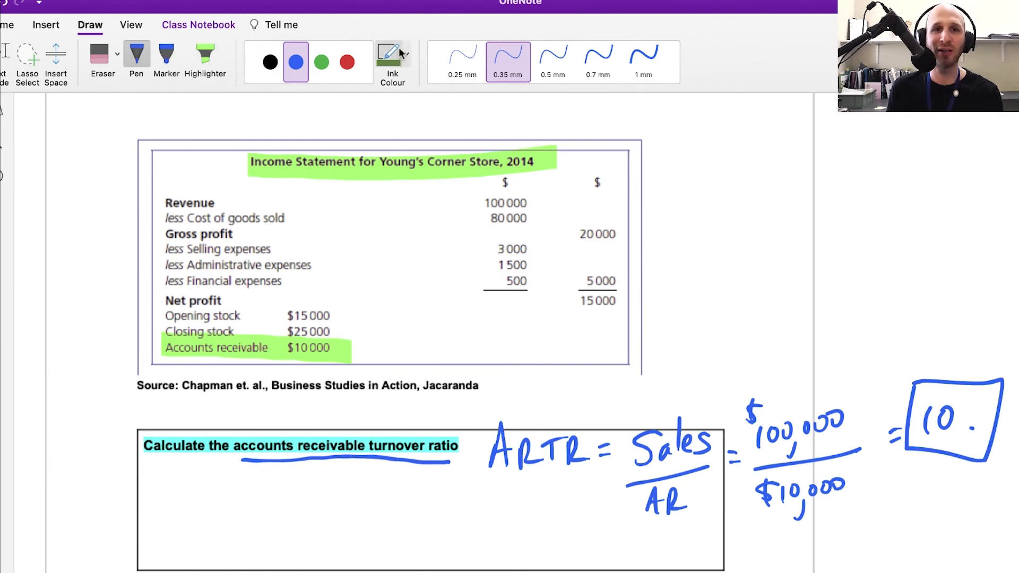
# - Change the pen ink colour to orange
pyautogui.click(392, 61)
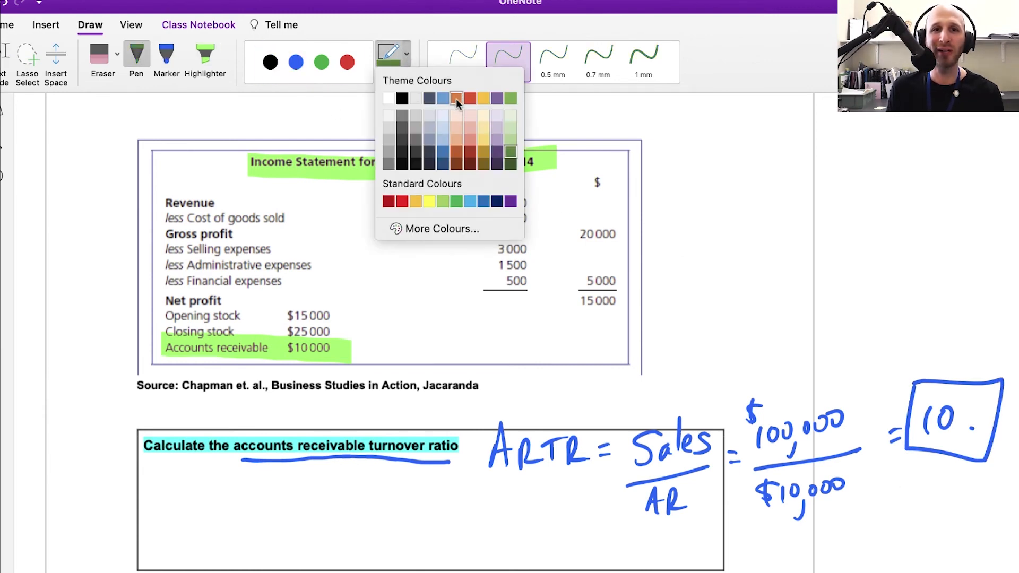
pyautogui.click(456, 98)
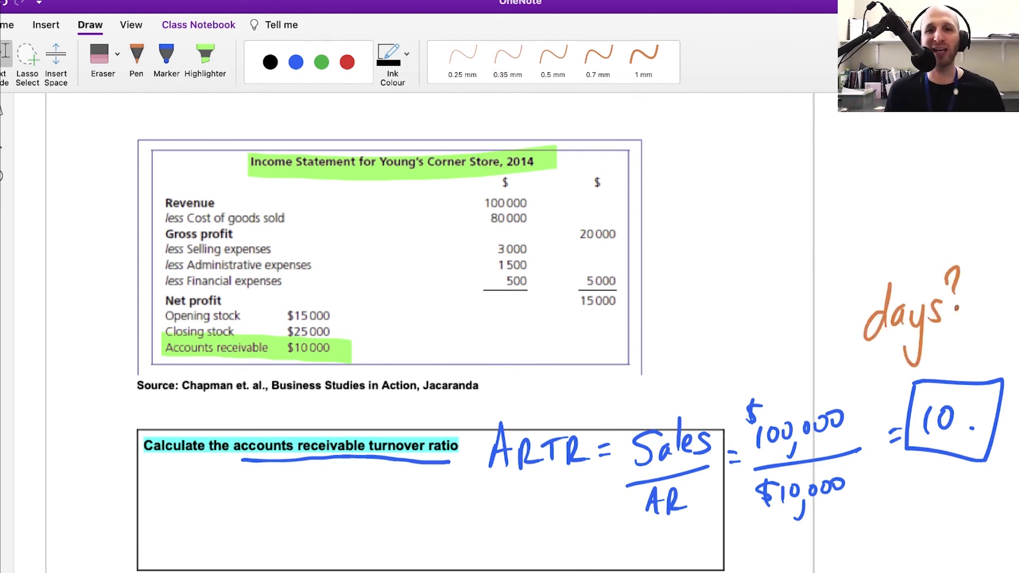
pyautogui.click(507, 61)
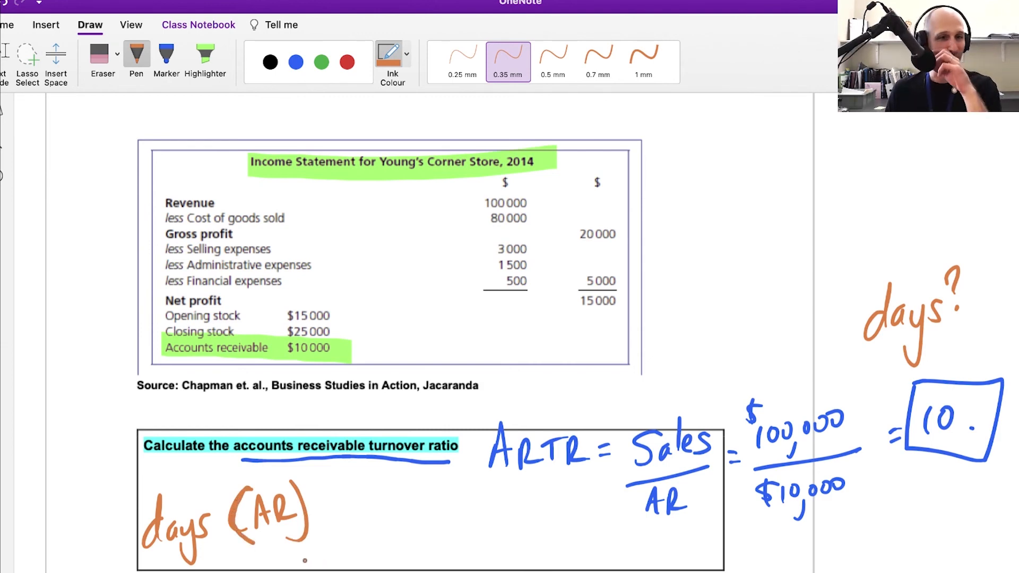
# - Handwrite 'days?' and days (AR) = 365/10 = 36.5 days, underlining the result
pyautogui.moveTo(325, 507); pyautogui.dragTo(351, 513)
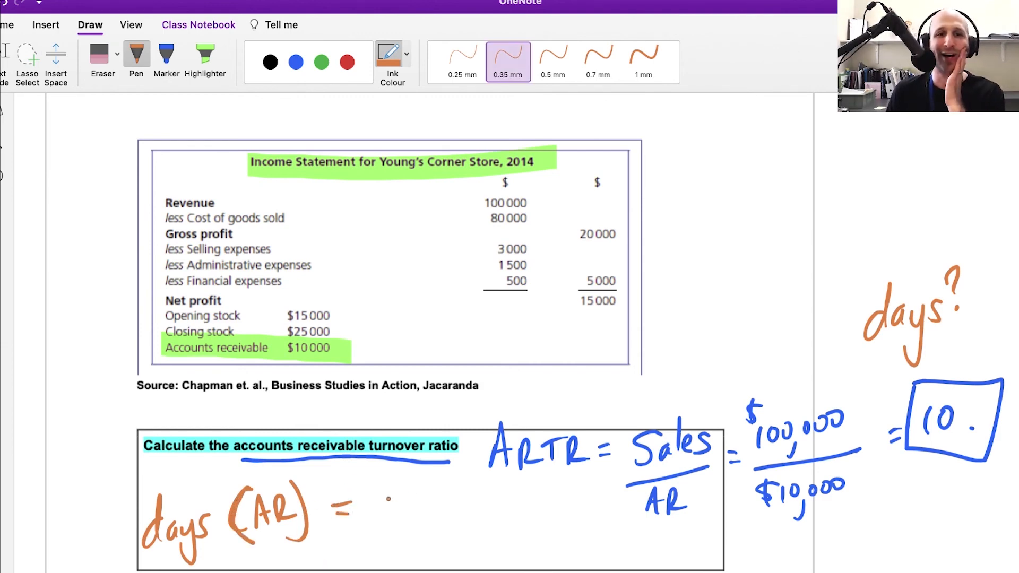
pyautogui.write('36')
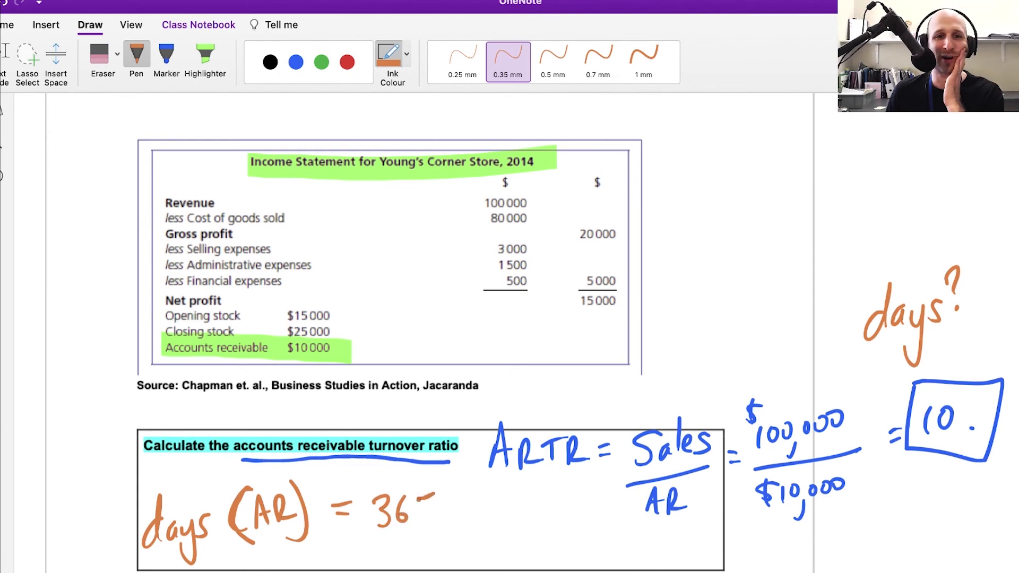
pyautogui.moveTo(416, 513); pyautogui.dragTo(455, 549)
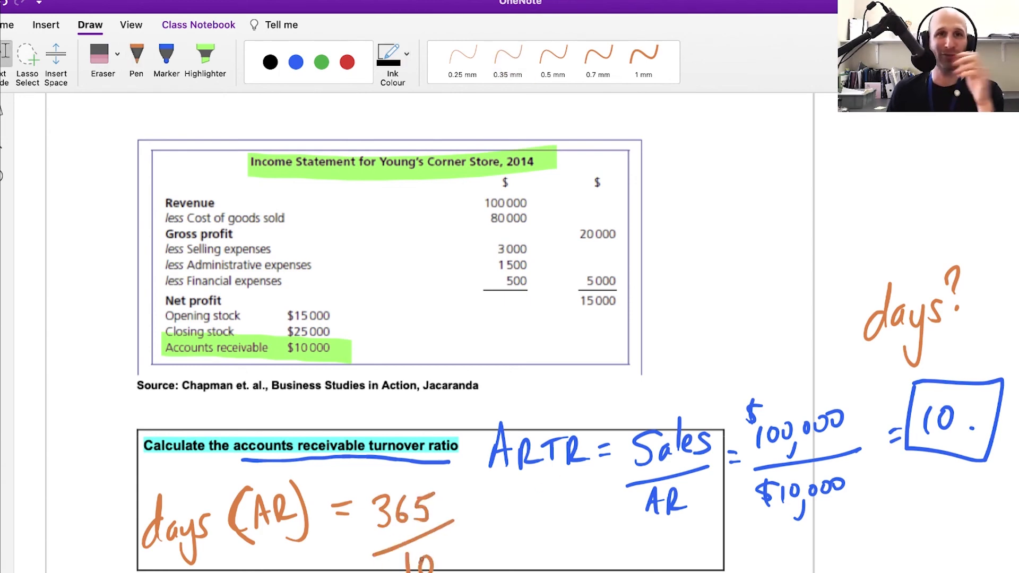
pyautogui.click(507, 58)
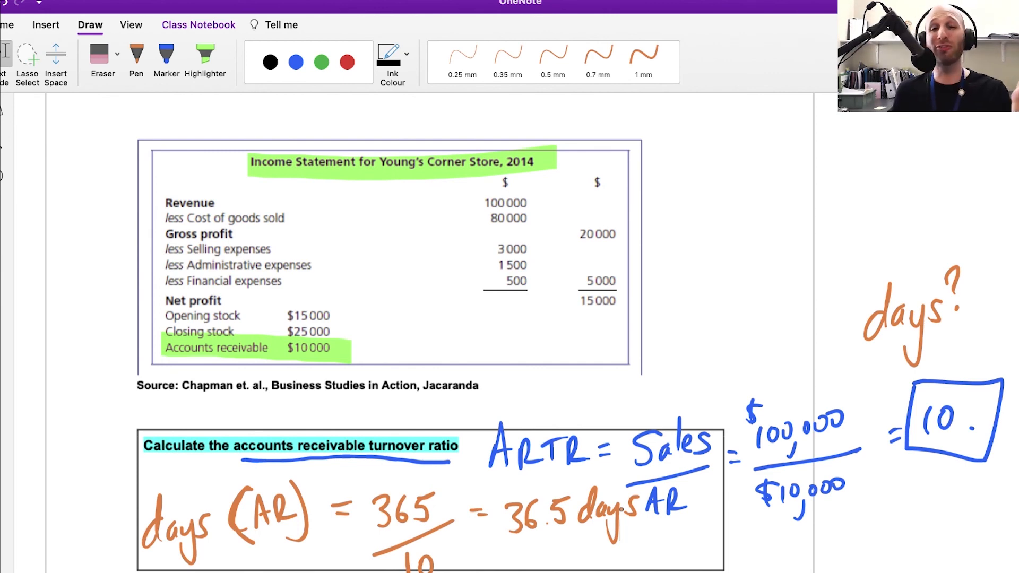
pyautogui.click(507, 61)
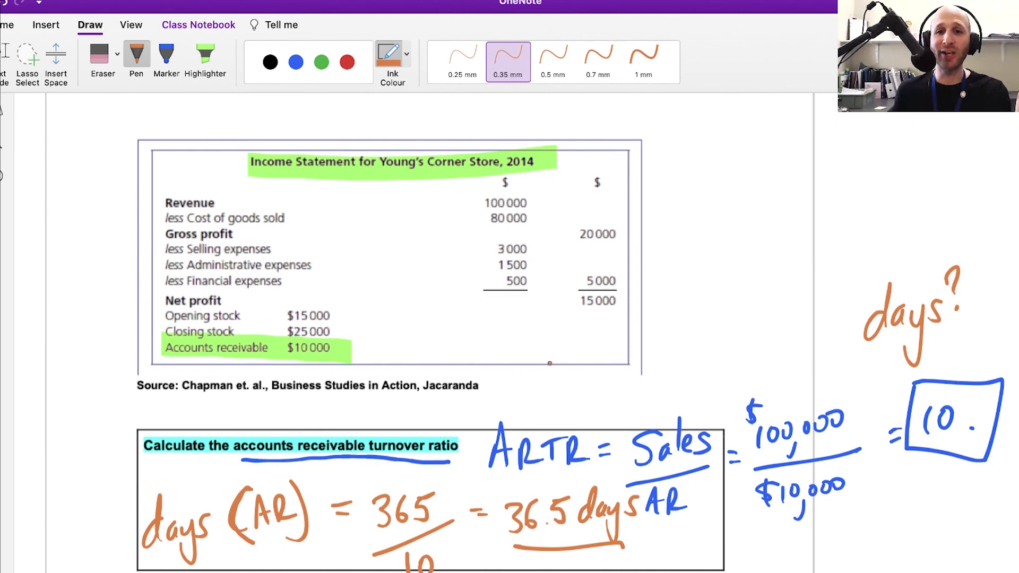
pyautogui.click(27, 62)
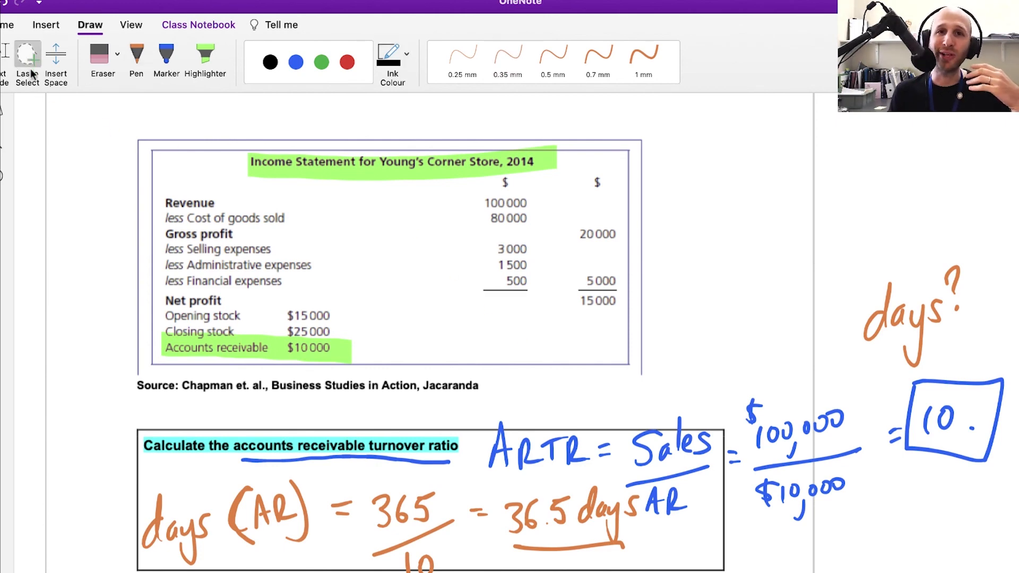